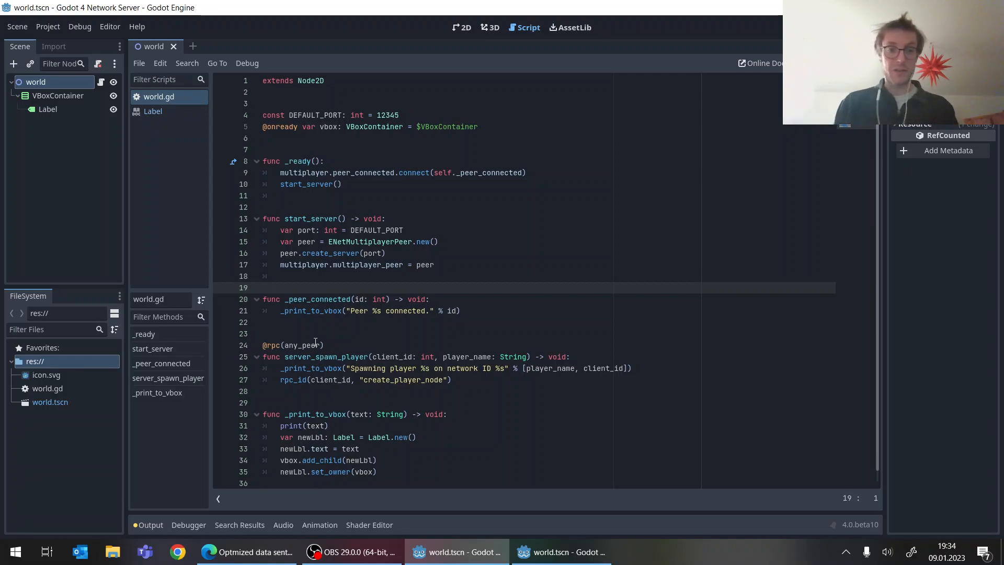
{"action": "mouse_move", "coordinate": [106, 147]}
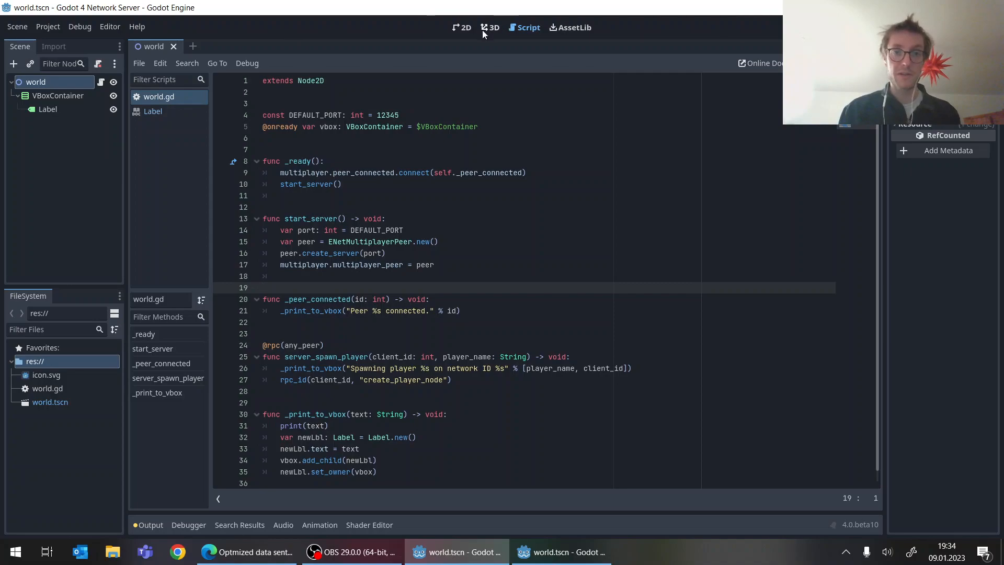
Step: Review the server project's scene and world script, pointing out the peer creation in start_server
{"action": "left_click", "coordinate": [461, 27]}
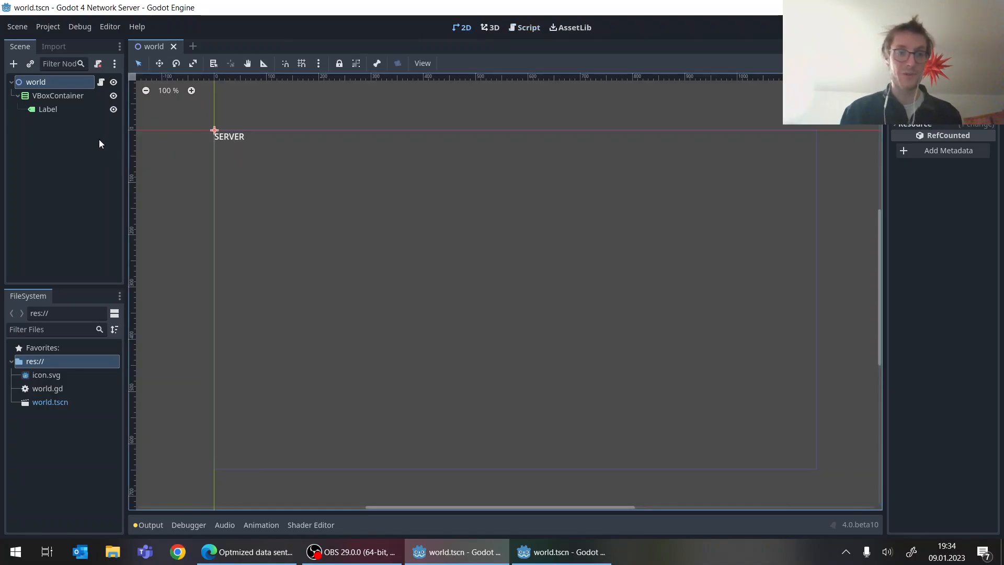
{"action": "left_click", "coordinate": [527, 27]}
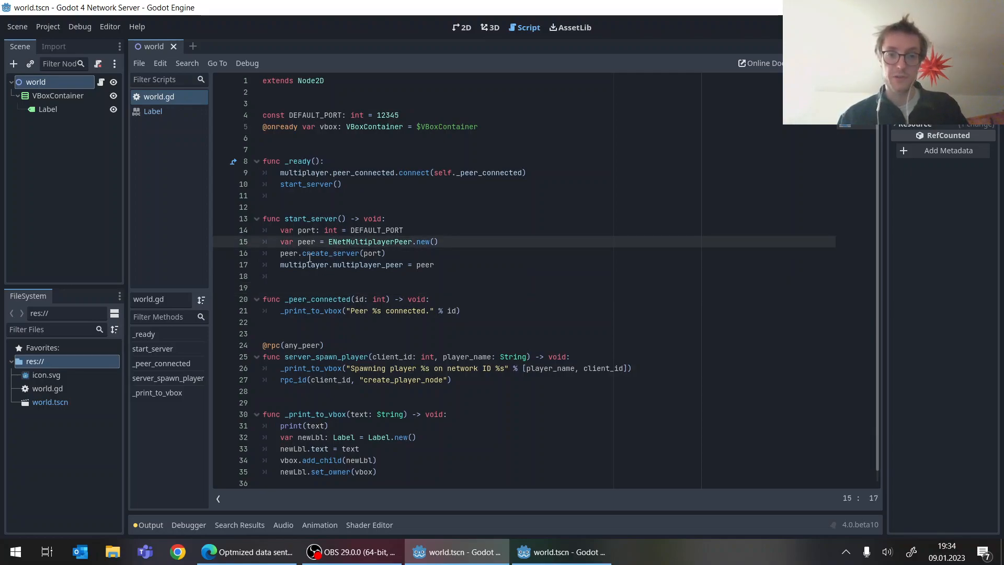
{"action": "left_click", "coordinate": [383, 264]}
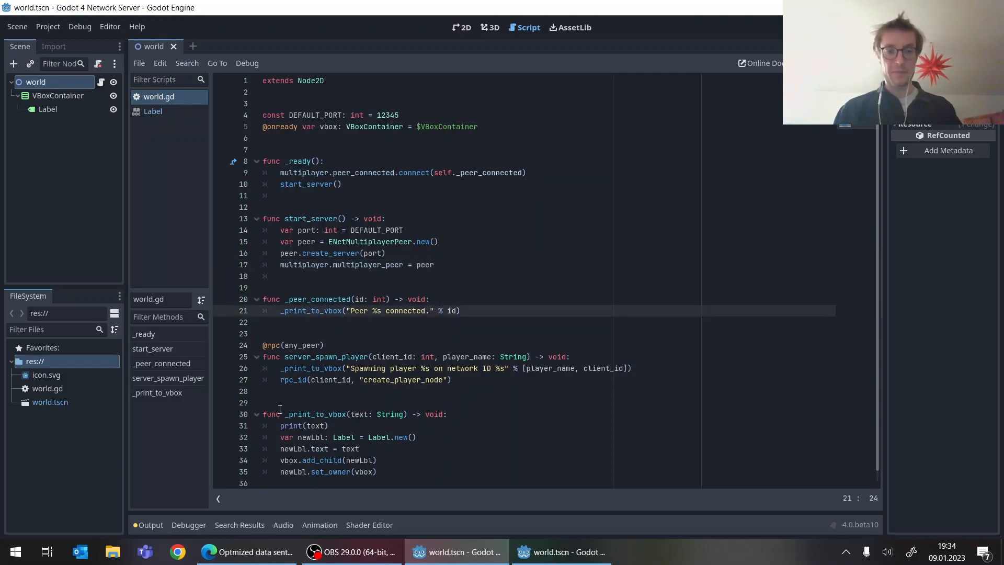
{"action": "mouse_move", "coordinate": [409, 455]}
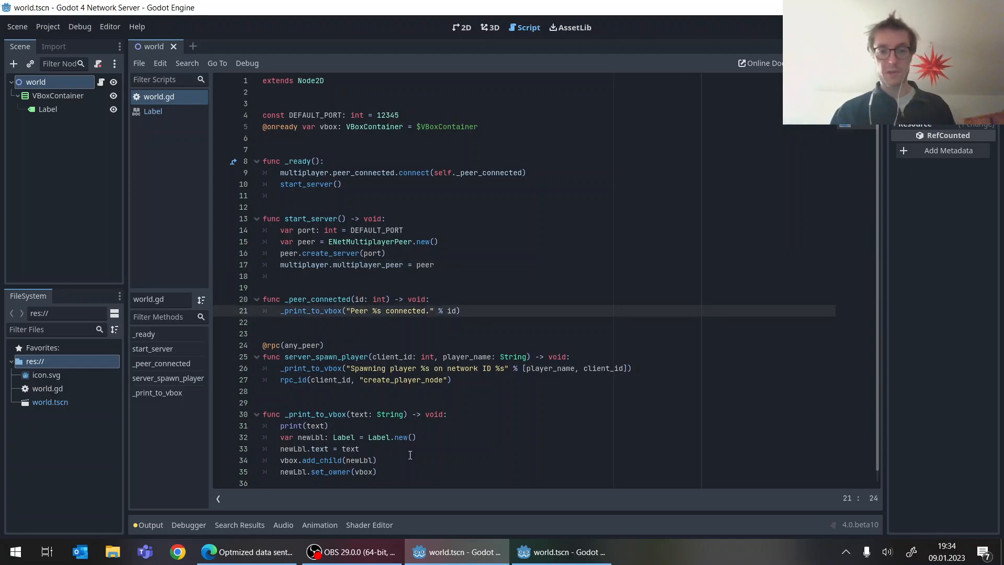
{"action": "left_click", "coordinate": [461, 27]}
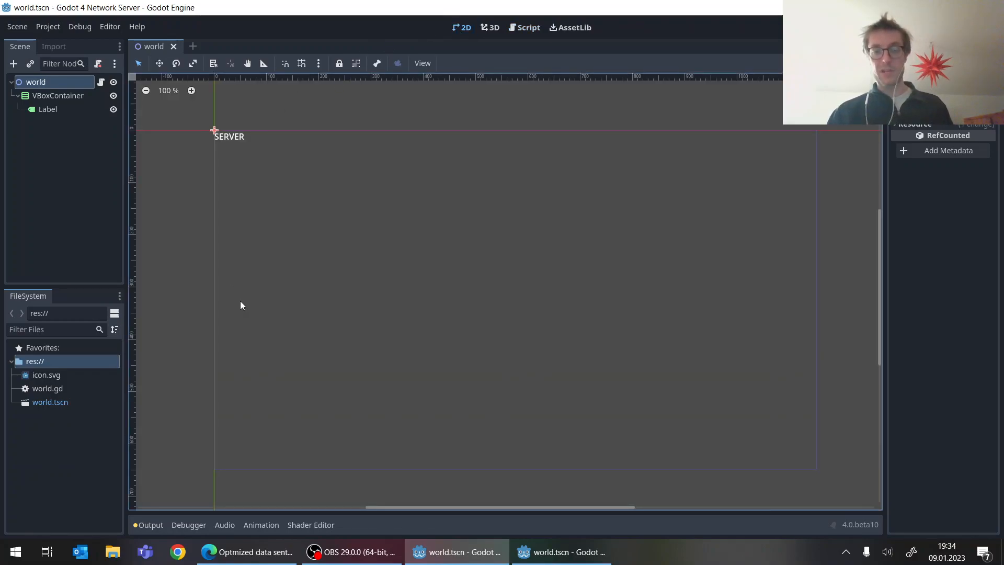
{"action": "mouse_move", "coordinate": [523, 31]}
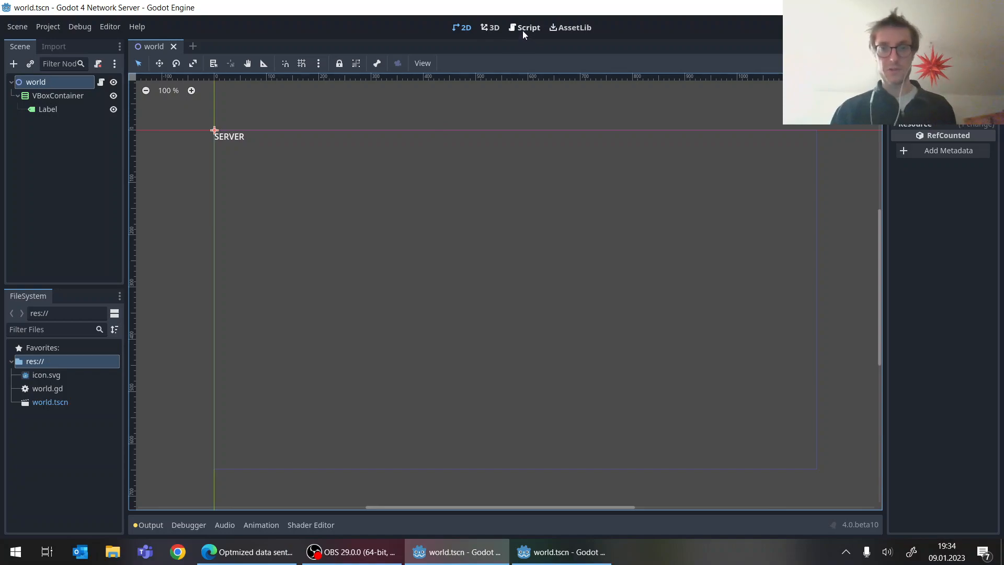
{"action": "left_click", "coordinate": [528, 27]}
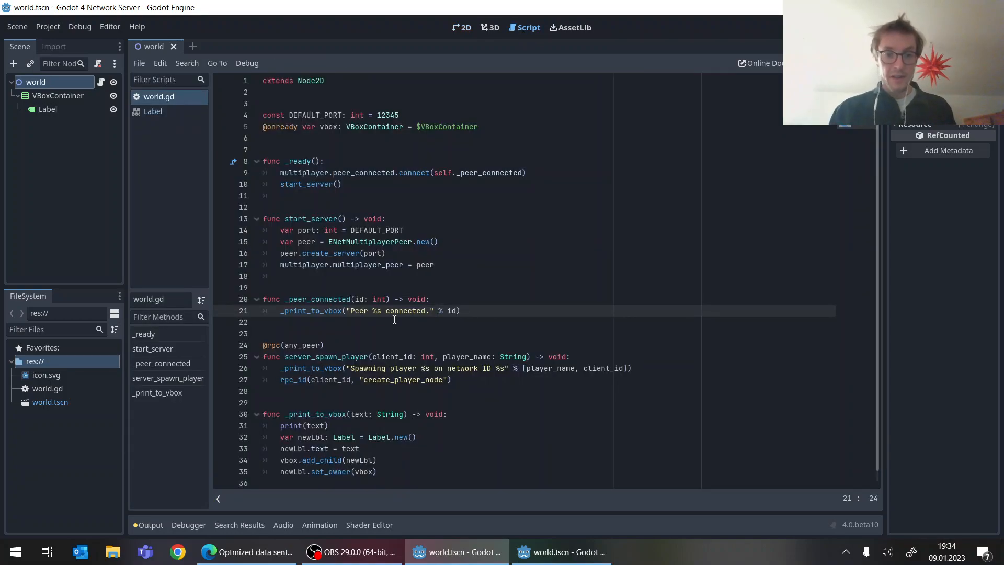
{"action": "mouse_move", "coordinate": [563, 552]}
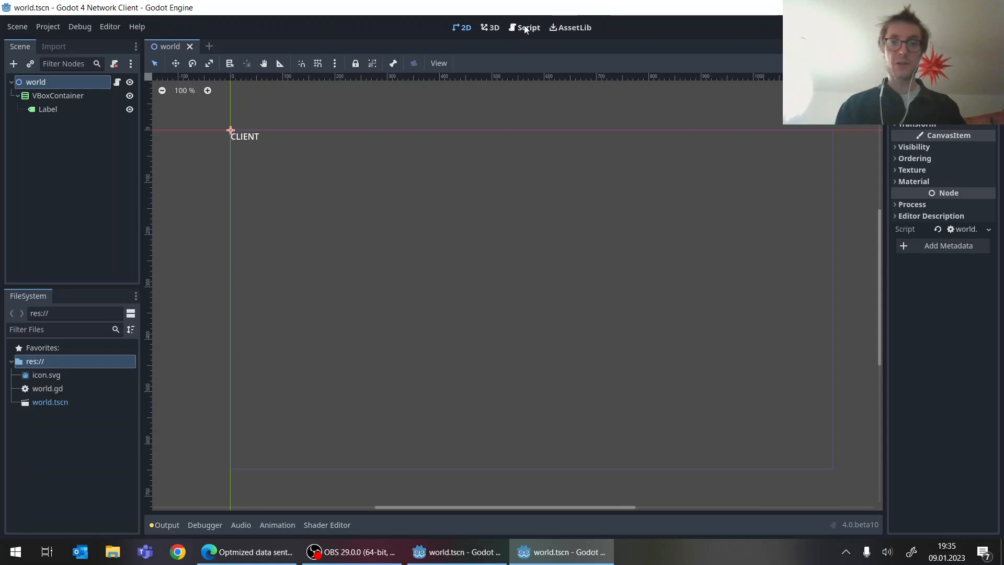
{"action": "mouse_move", "coordinate": [251, 315]}
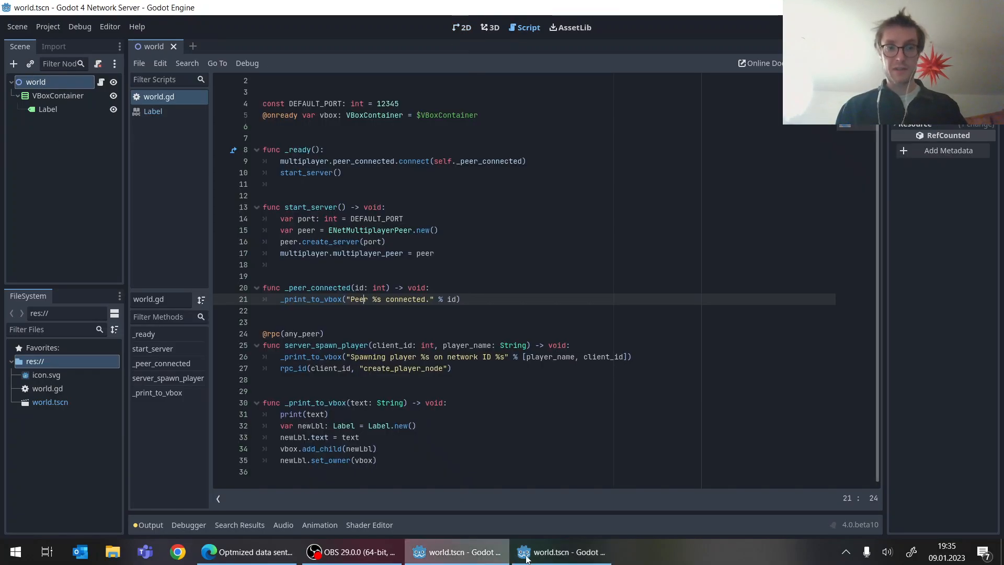
Step: Bring up the Network Client's world script, highlighting the connect call and client_id in join_as_client
{"action": "left_click", "coordinate": [561, 552]}
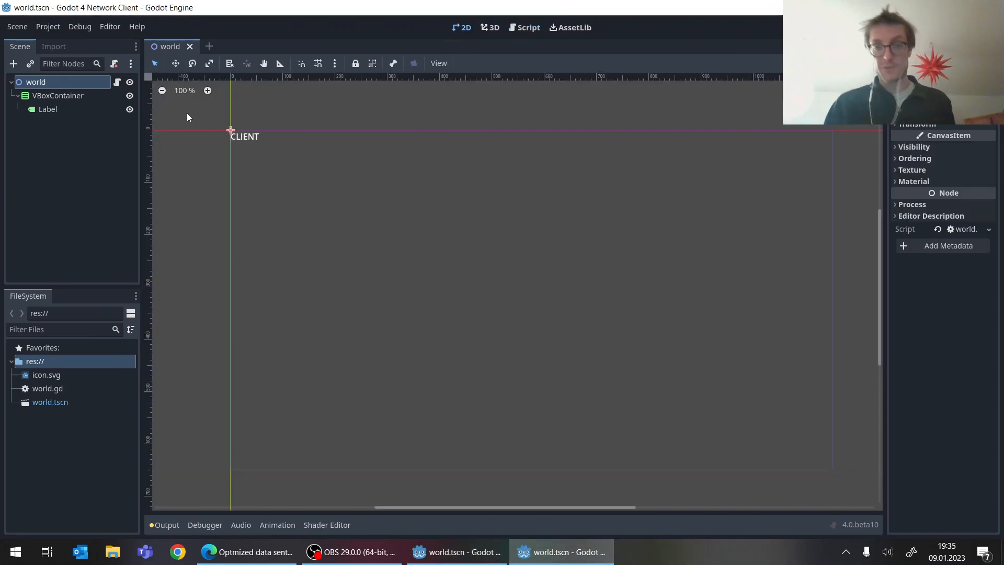
{"action": "left_click", "coordinate": [527, 28]}
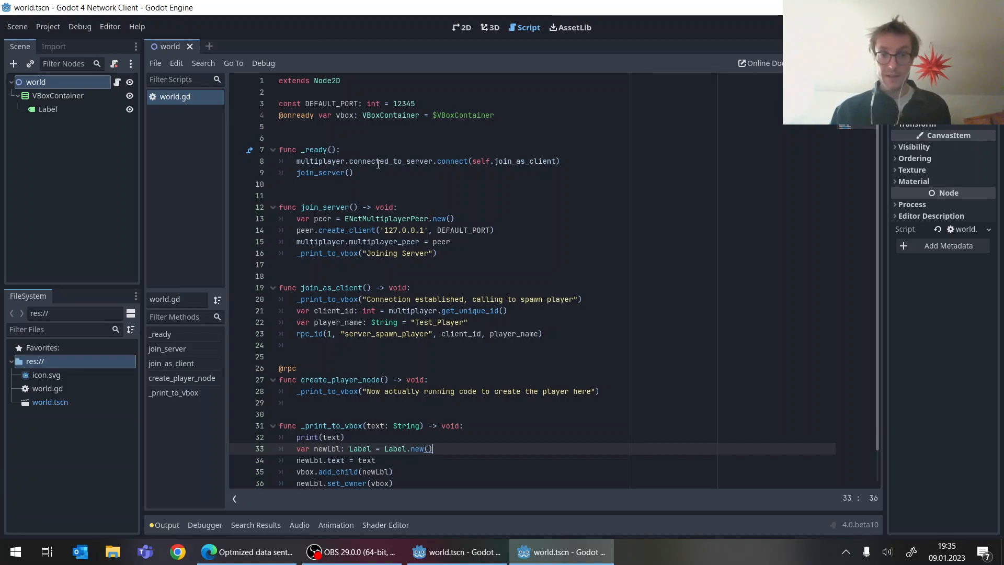
{"action": "mouse_move", "coordinate": [445, 153]}
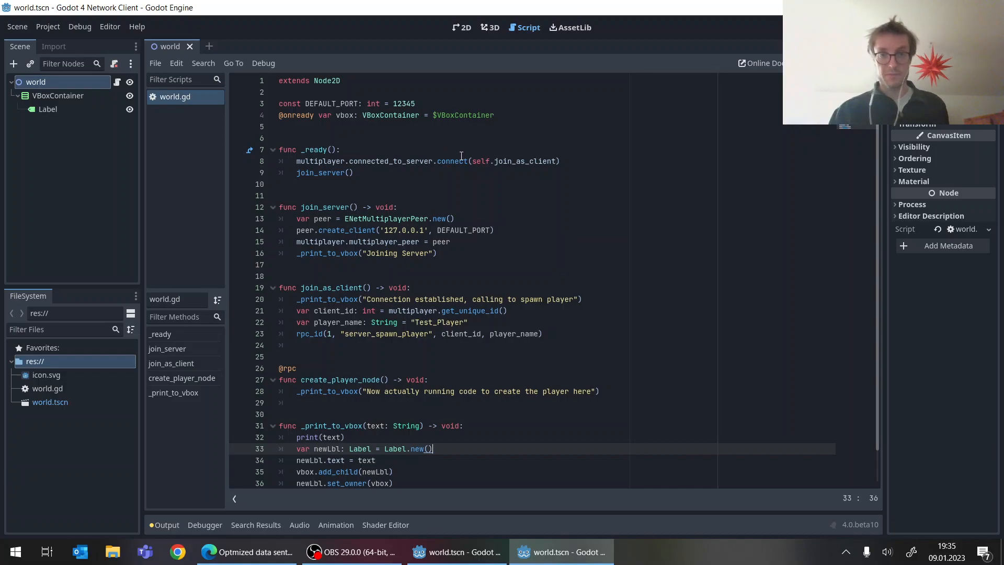
{"action": "left_click", "coordinate": [449, 161]}
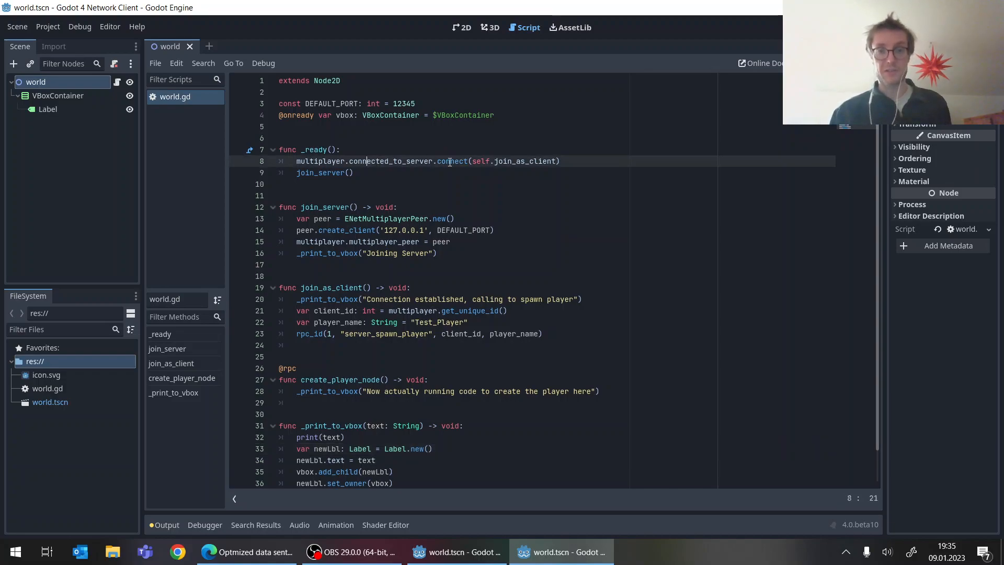
{"action": "double_click", "coordinate": [525, 161]}
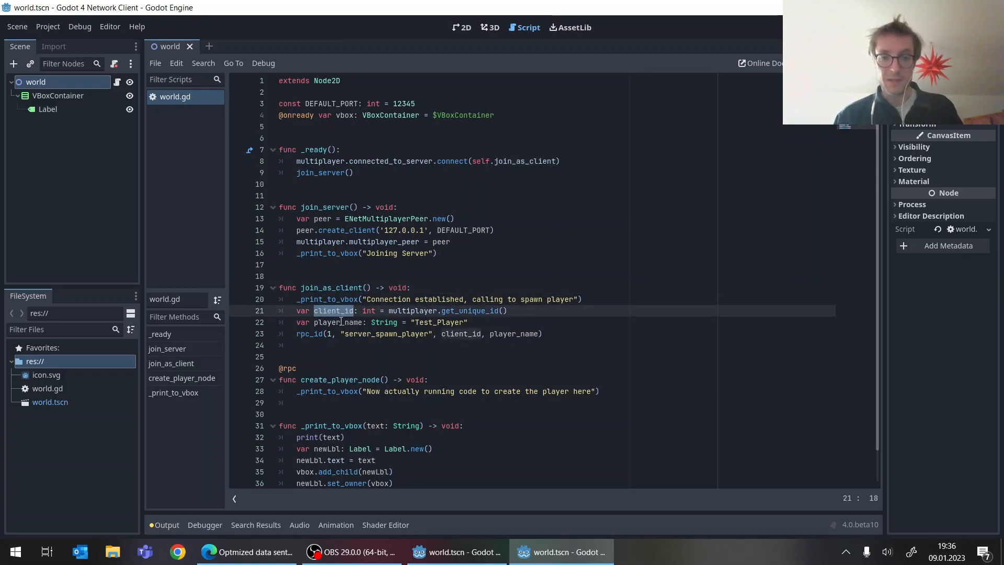
{"action": "double_click", "coordinate": [341, 322]}
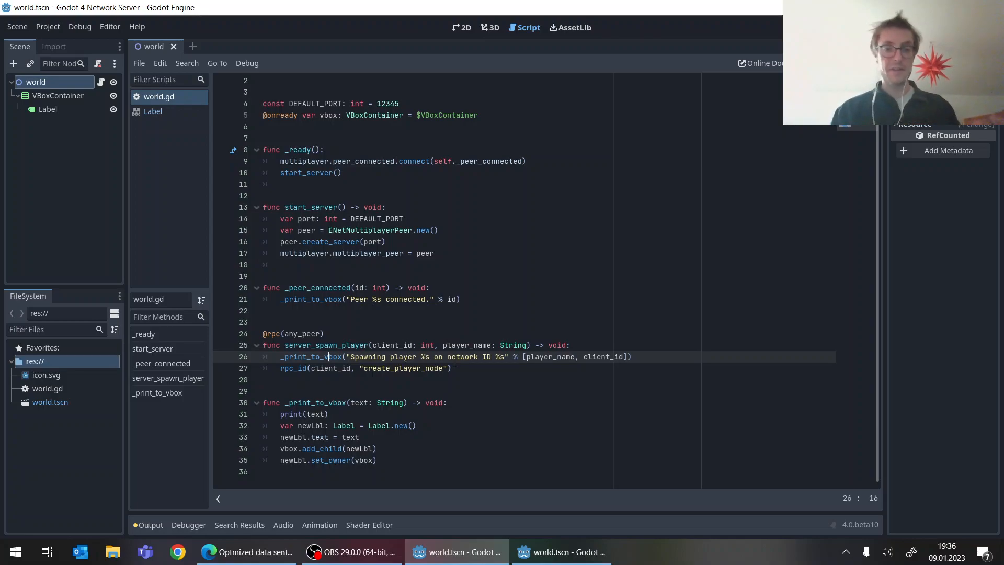
Step: Highlight the server's rpc_id call in server_spawn_player and compare with the client's create_player_node
{"action": "left_click", "coordinate": [285, 367]}
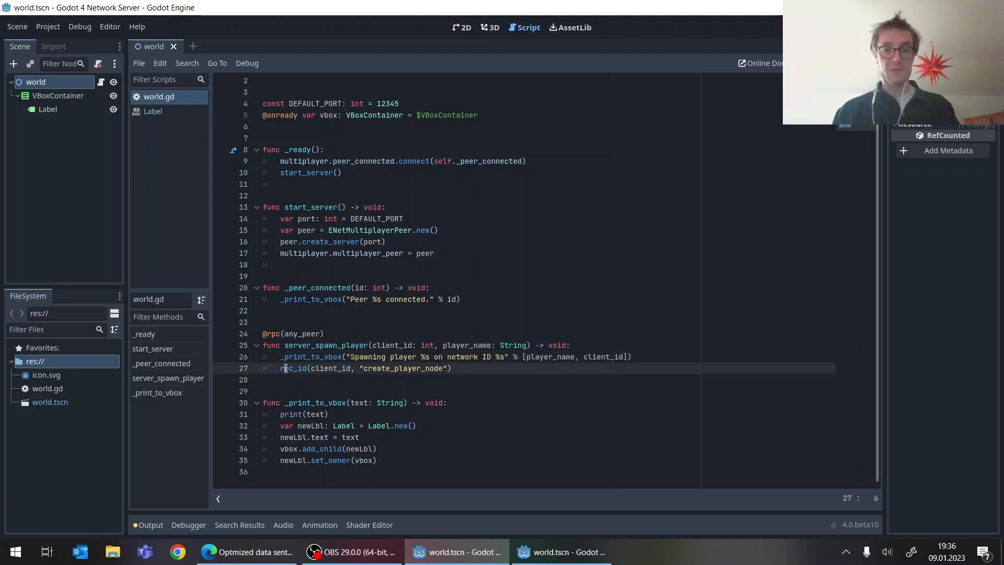
{"action": "double_click", "coordinate": [295, 368]}
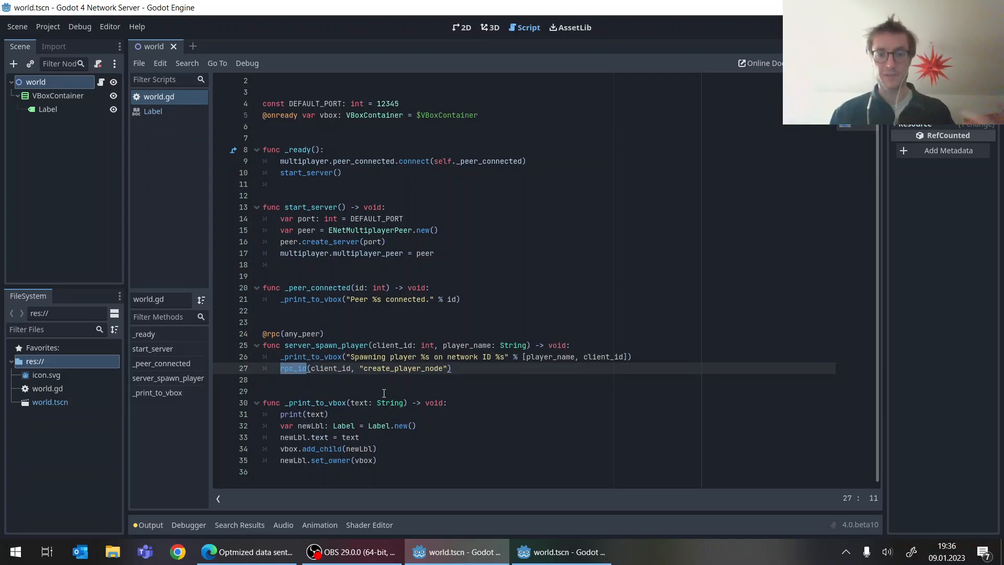
{"action": "mouse_move", "coordinate": [500, 432]}
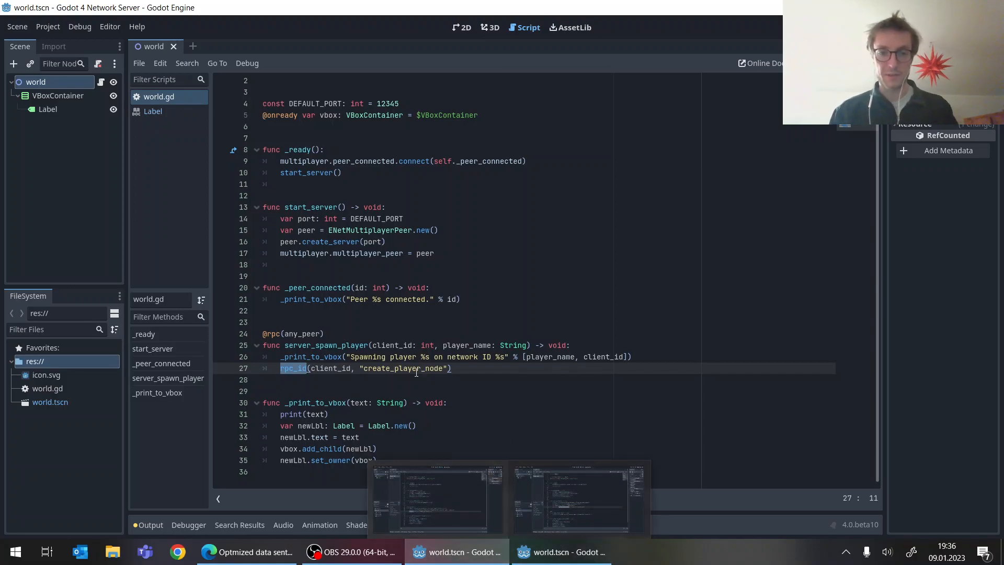
{"action": "left_click", "coordinate": [561, 551]}
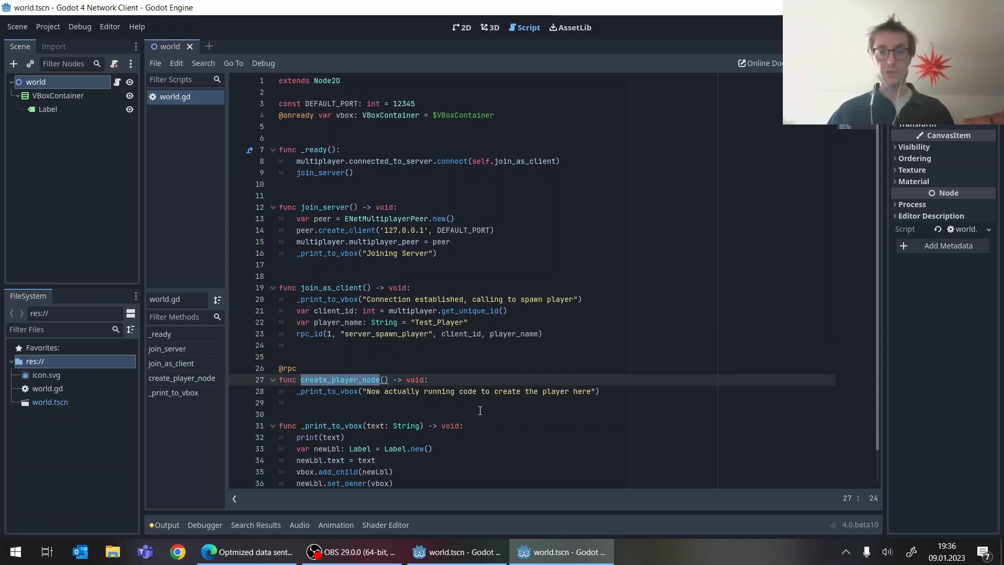
{"action": "mouse_move", "coordinate": [452, 457]}
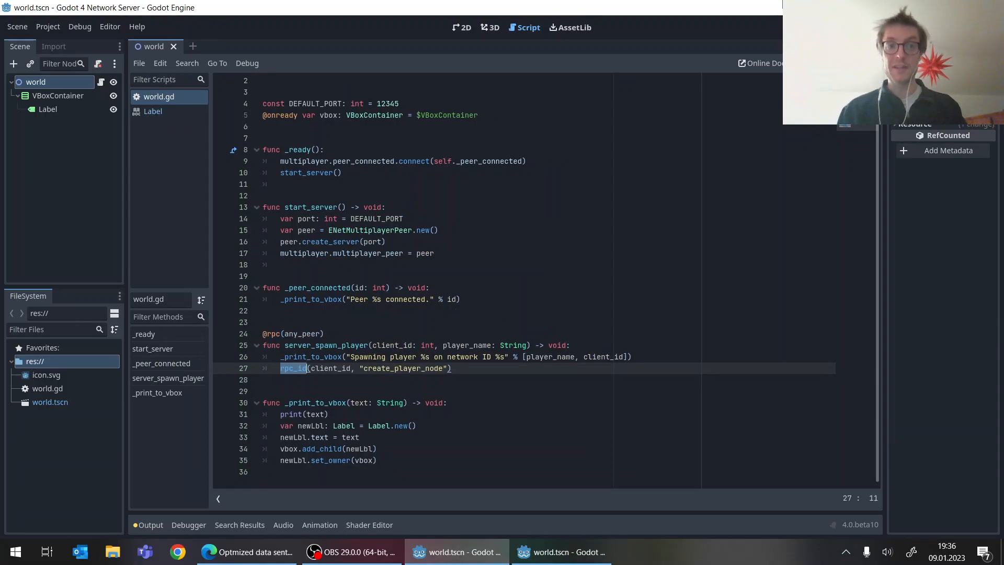
{"action": "mouse_move", "coordinate": [574, 164]}
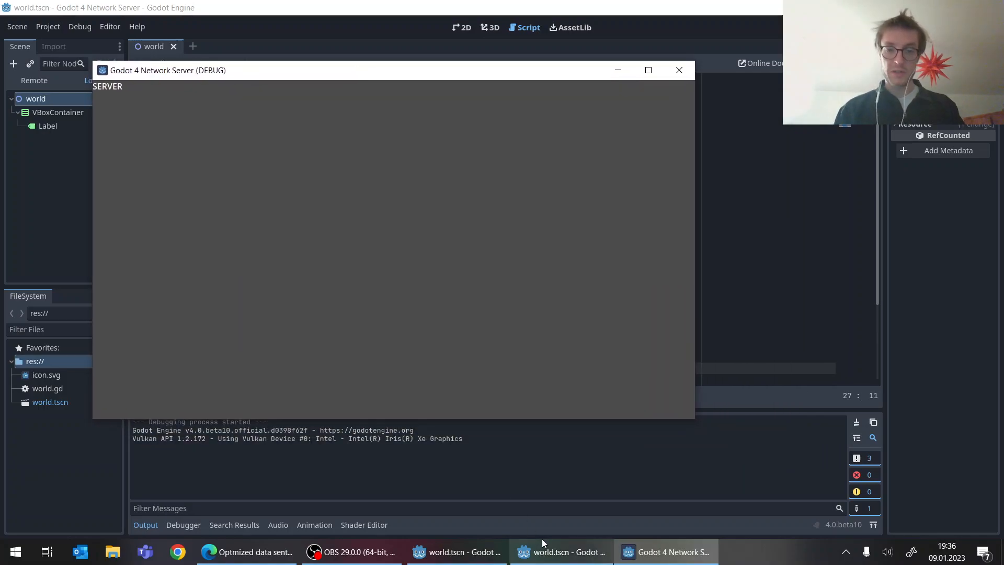
Step: Bring the client editor window to the front to stop the running client game
{"action": "left_click", "coordinate": [561, 551]}
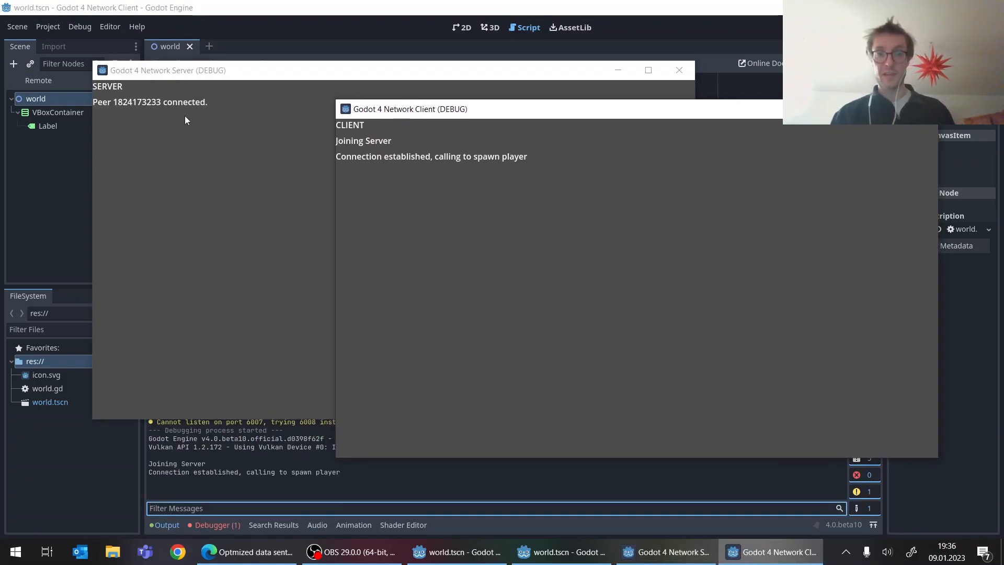
{"action": "mouse_move", "coordinate": [118, 123]}
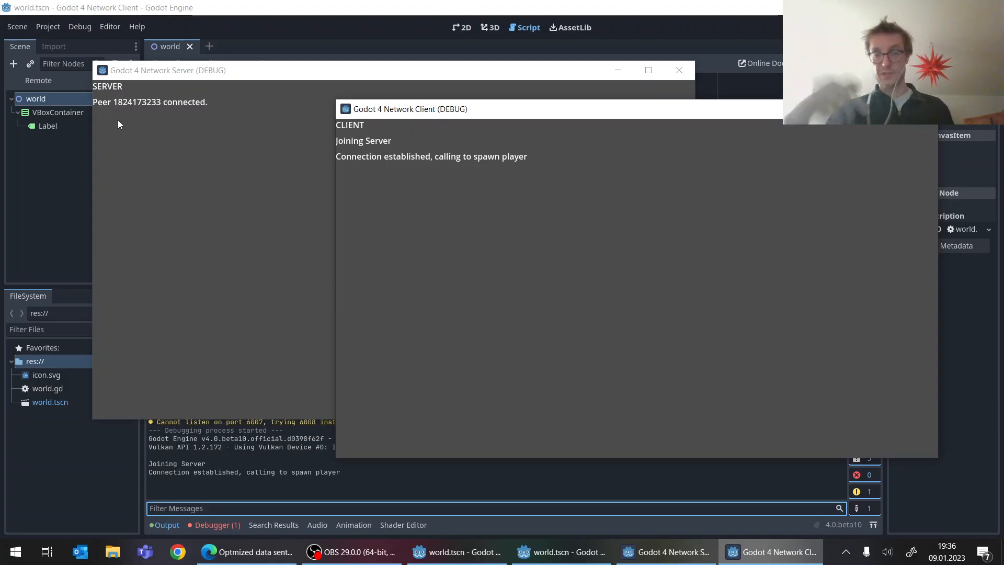
{"action": "mouse_move", "coordinate": [356, 149]}
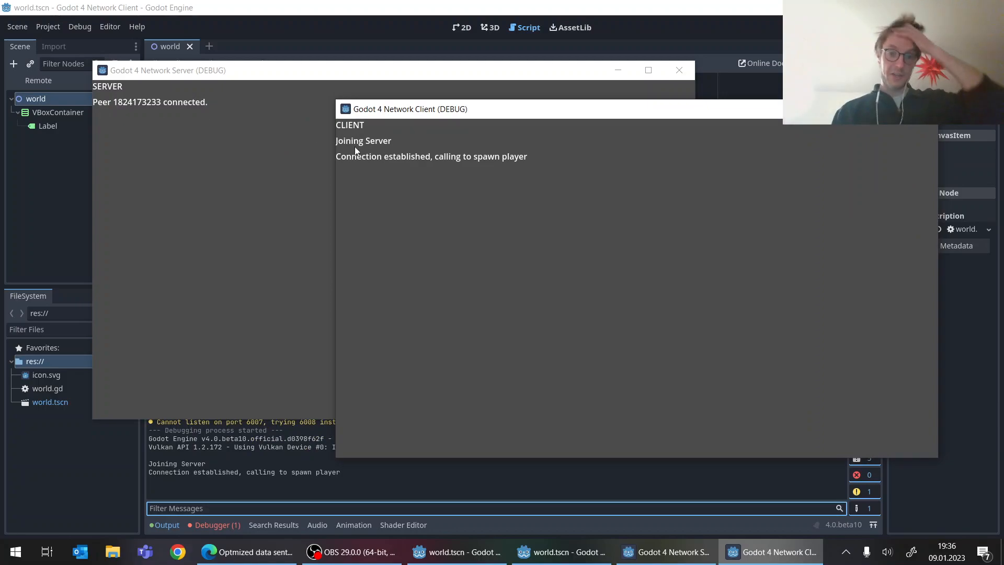
{"action": "mouse_move", "coordinate": [475, 171]}
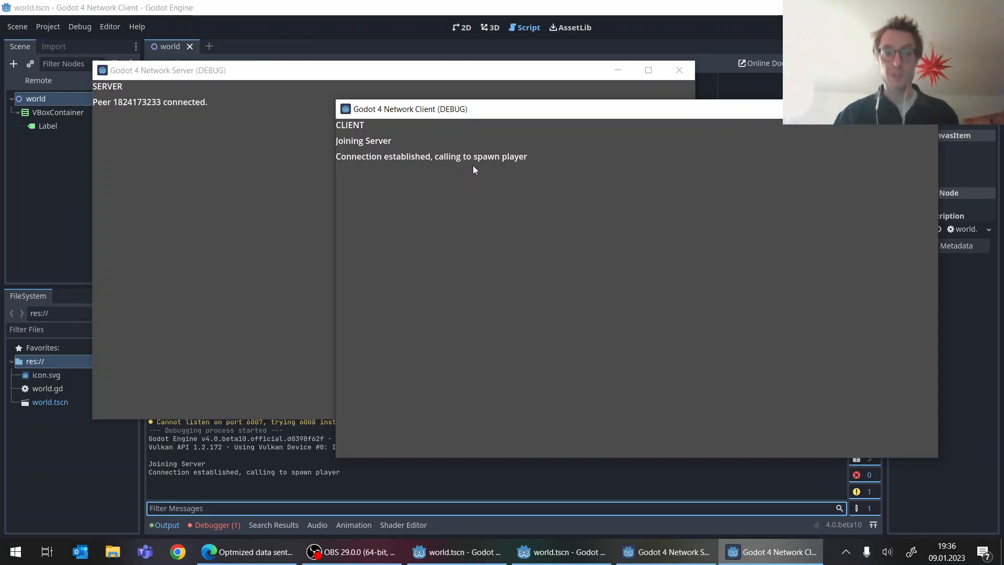
{"action": "mouse_move", "coordinate": [331, 429]}
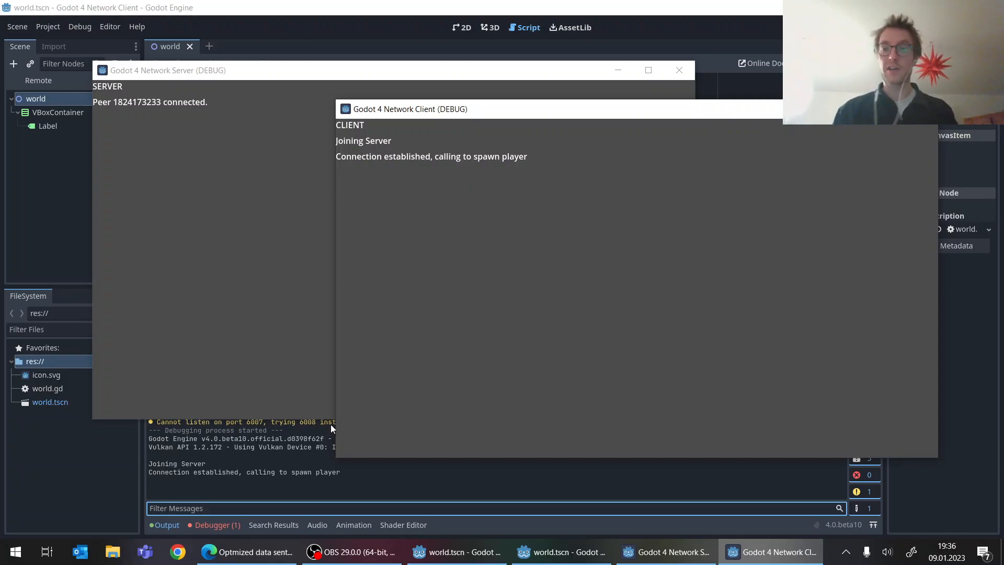
{"action": "mouse_move", "coordinate": [276, 471]}
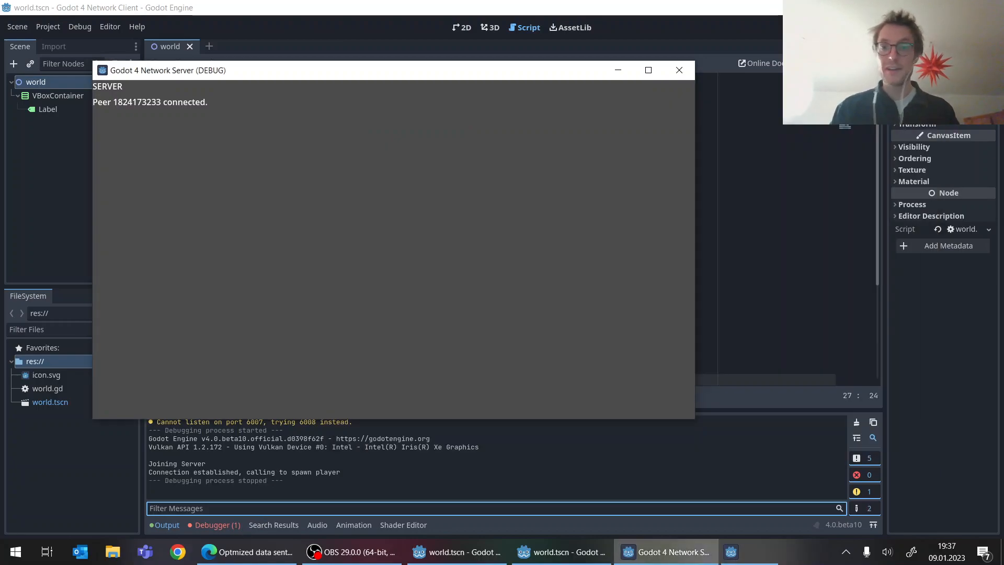
Step: Read the missing server_spawn_player RPC error in the client's Debugger Errors list
{"action": "left_click", "coordinate": [678, 70]}
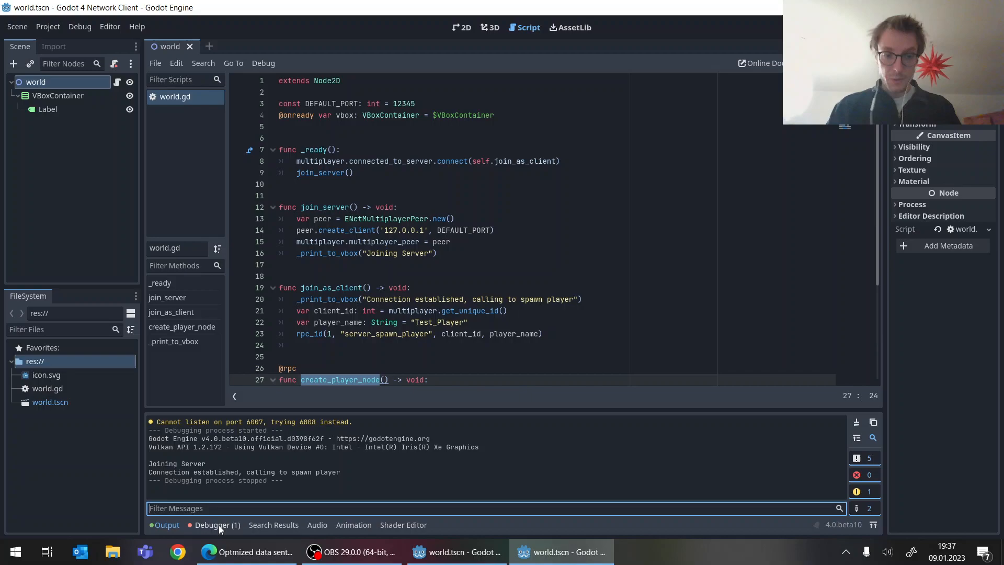
{"action": "left_click", "coordinate": [211, 524]}
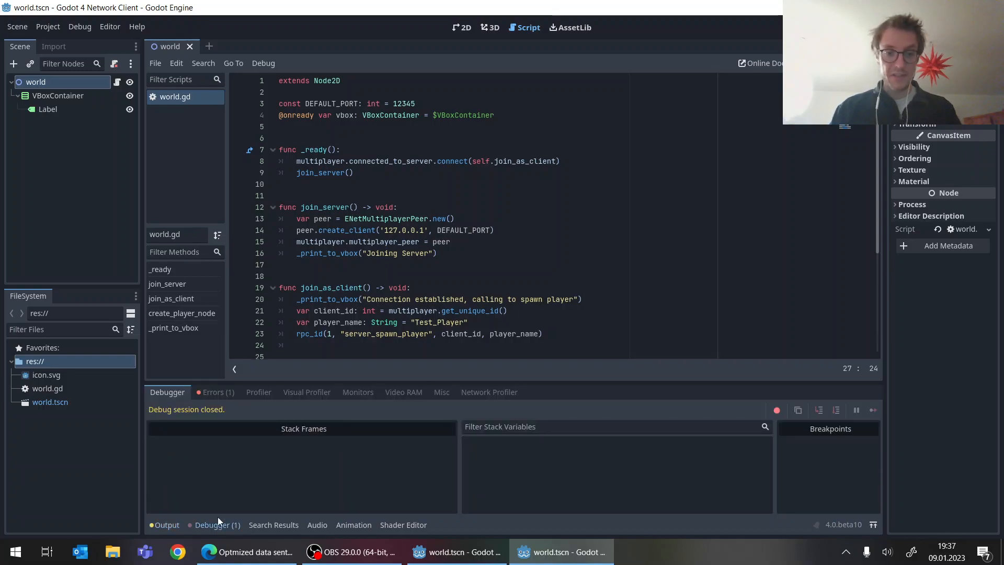
{"action": "left_click", "coordinate": [217, 393]}
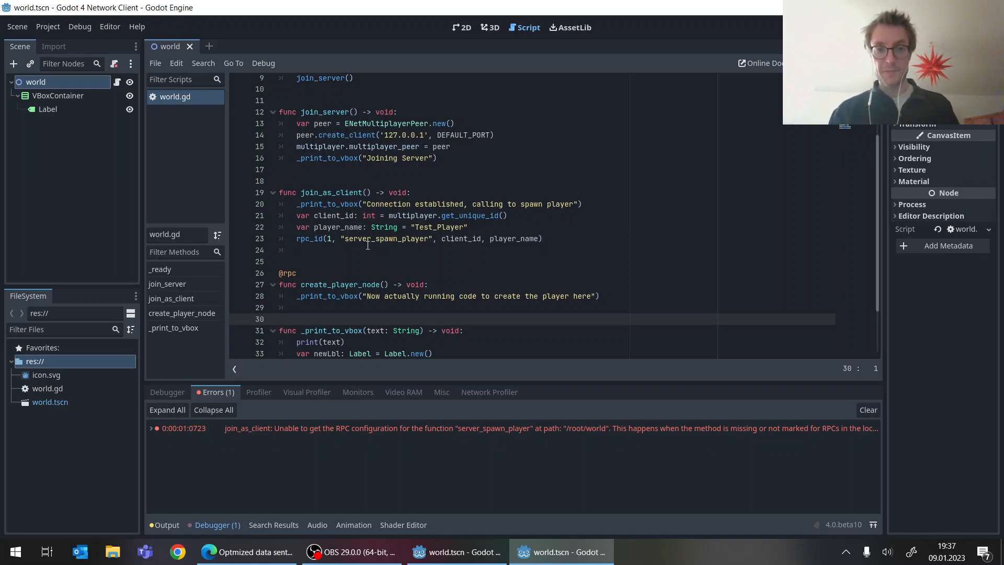
{"action": "double_click", "coordinate": [386, 238]}
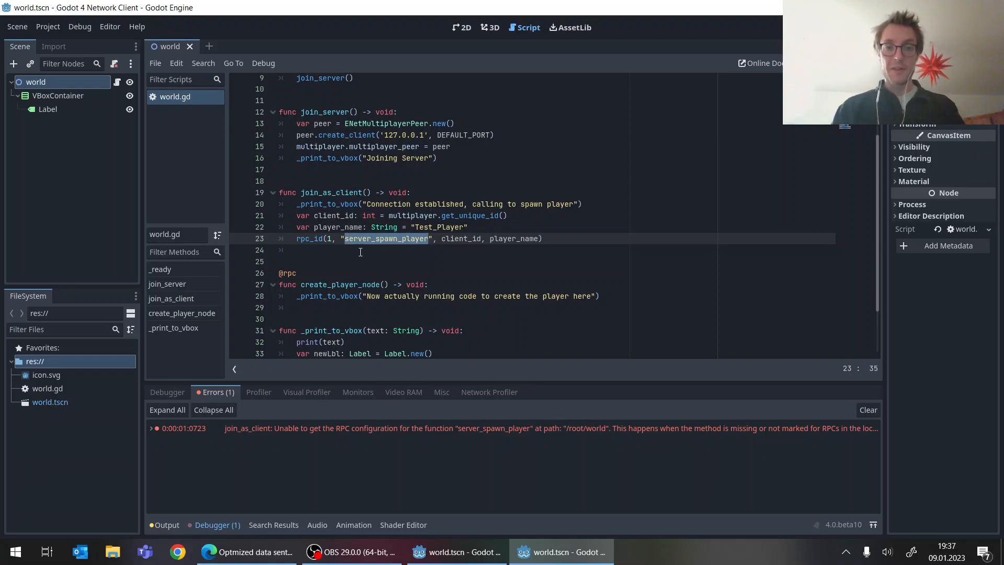
{"action": "left_click", "coordinate": [376, 250]}
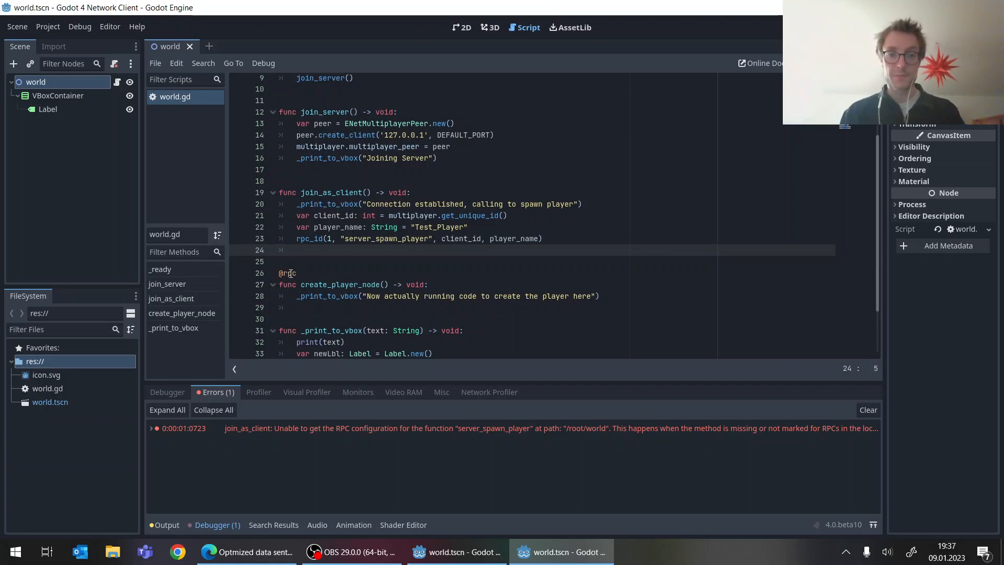
{"action": "mouse_move", "coordinate": [396, 409]}
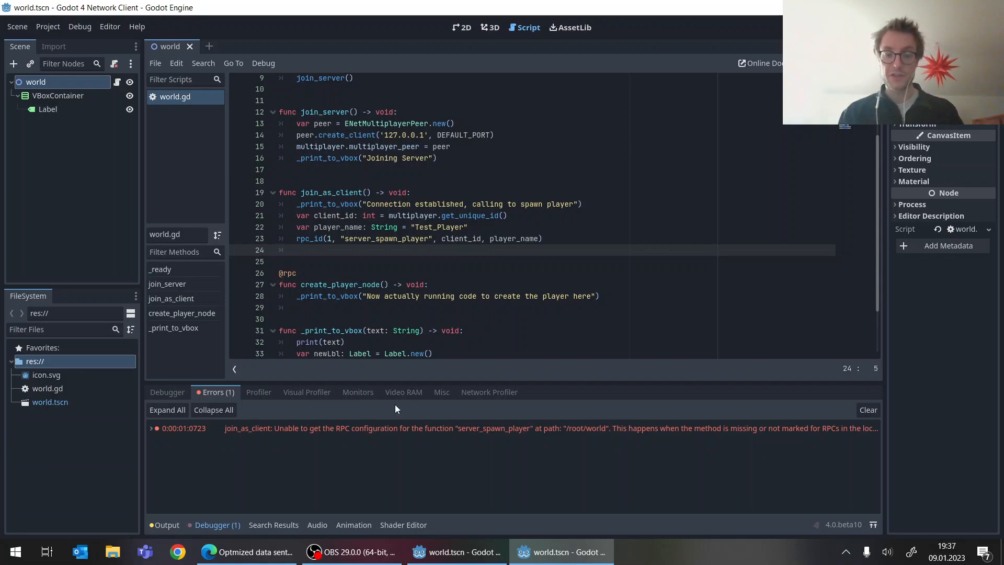
{"action": "left_click", "coordinate": [318, 239]}
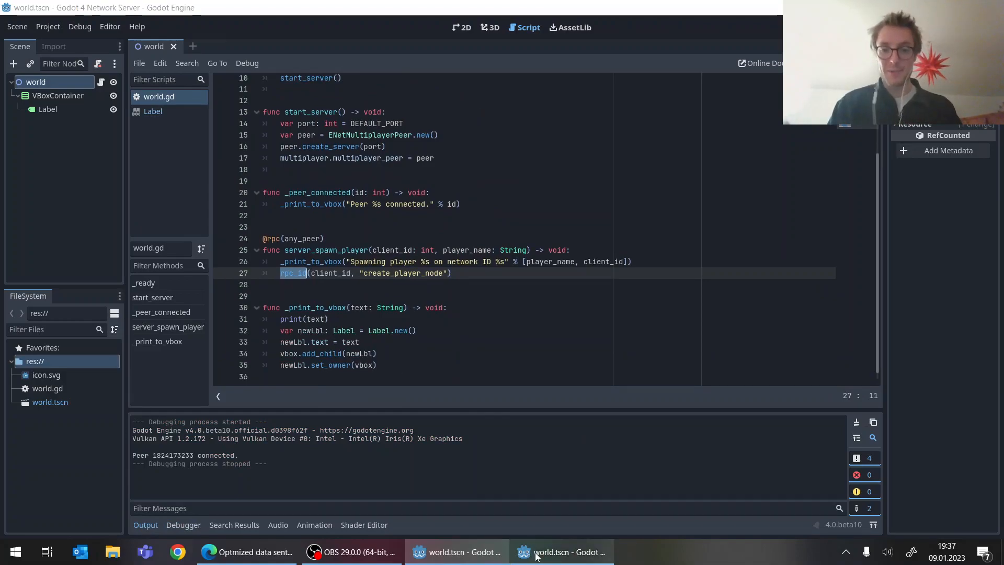
{"action": "left_click", "coordinate": [561, 551]}
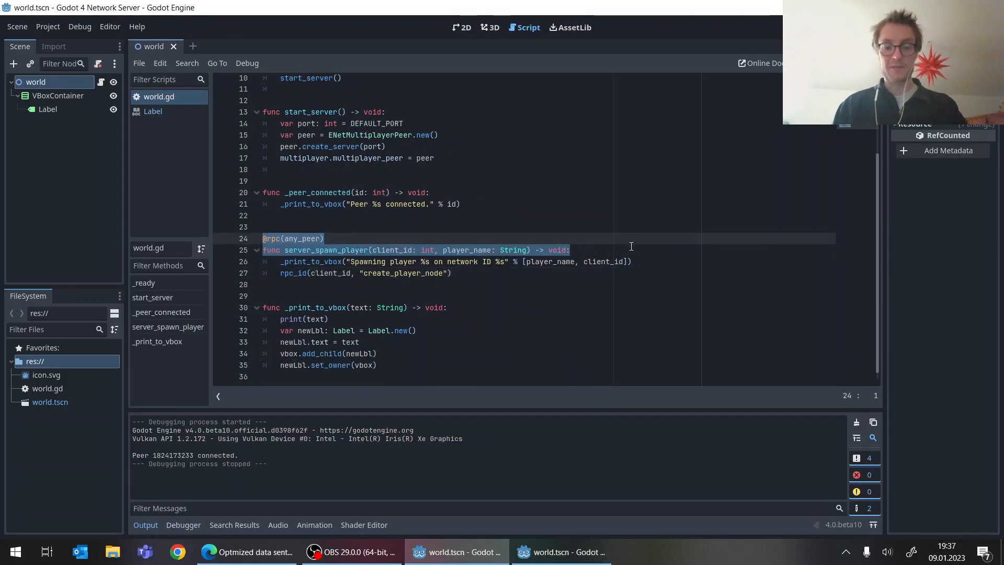
{"action": "left_click", "coordinate": [560, 551]}
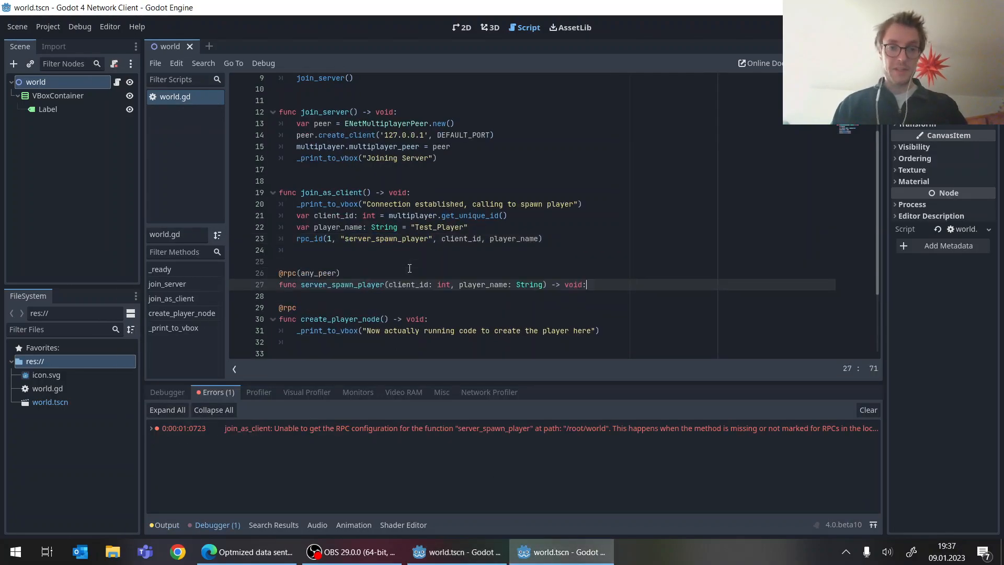
Step: Give the client's server_spawn_player stub a pass body
{"action": "type", "text": "pass"}
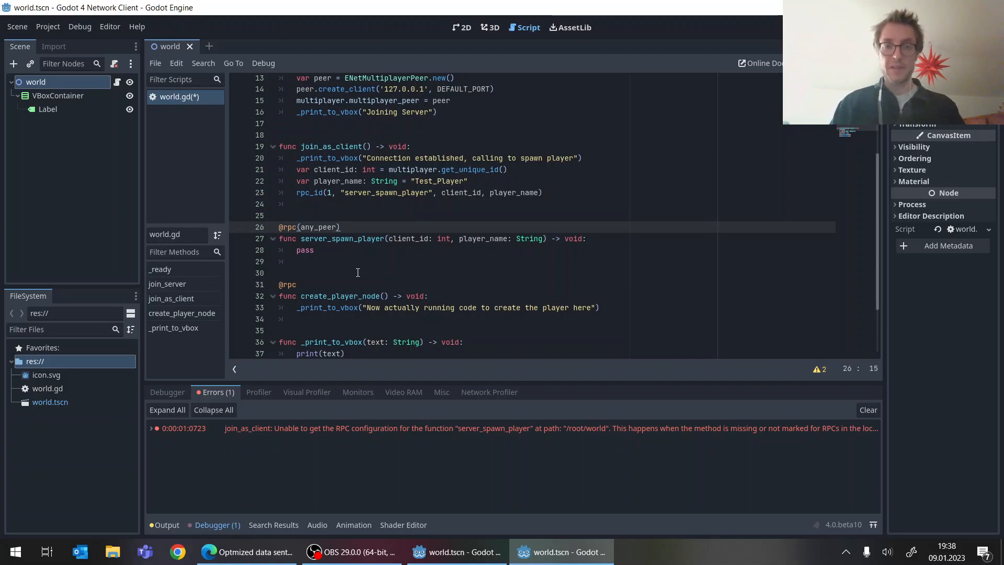
{"action": "mouse_move", "coordinate": [331, 249]}
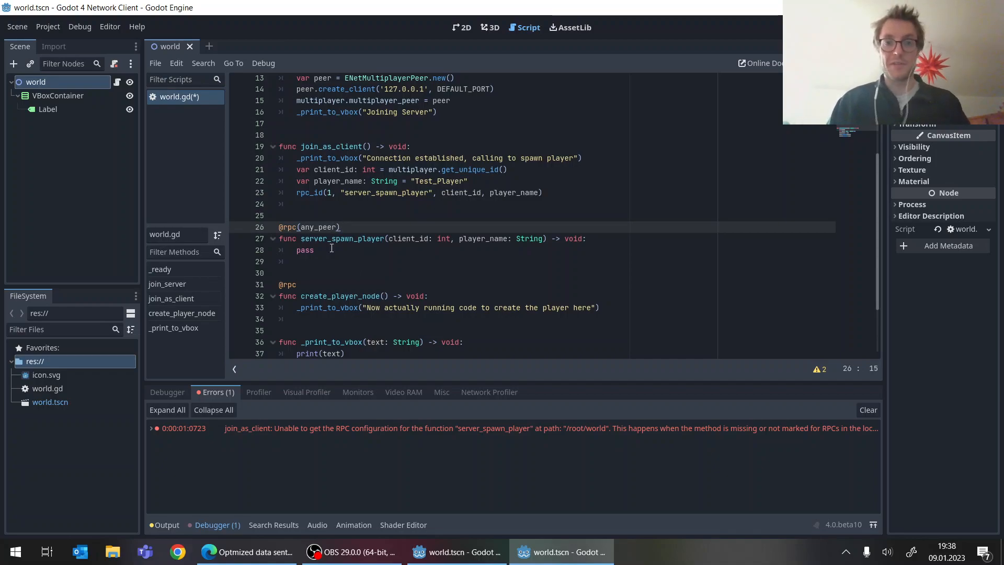
{"action": "mouse_move", "coordinate": [441, 375]}
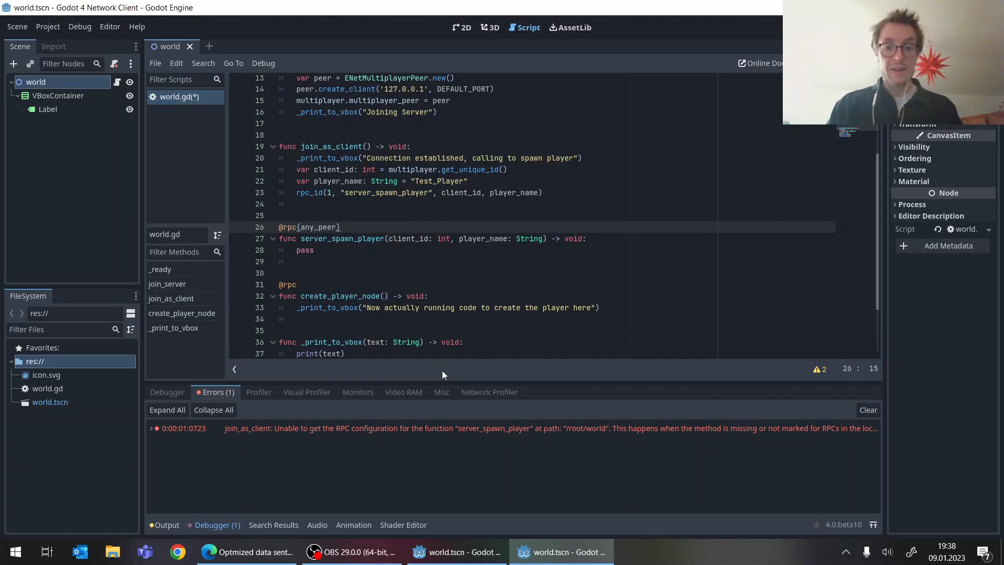
{"action": "mouse_move", "coordinate": [456, 551]}
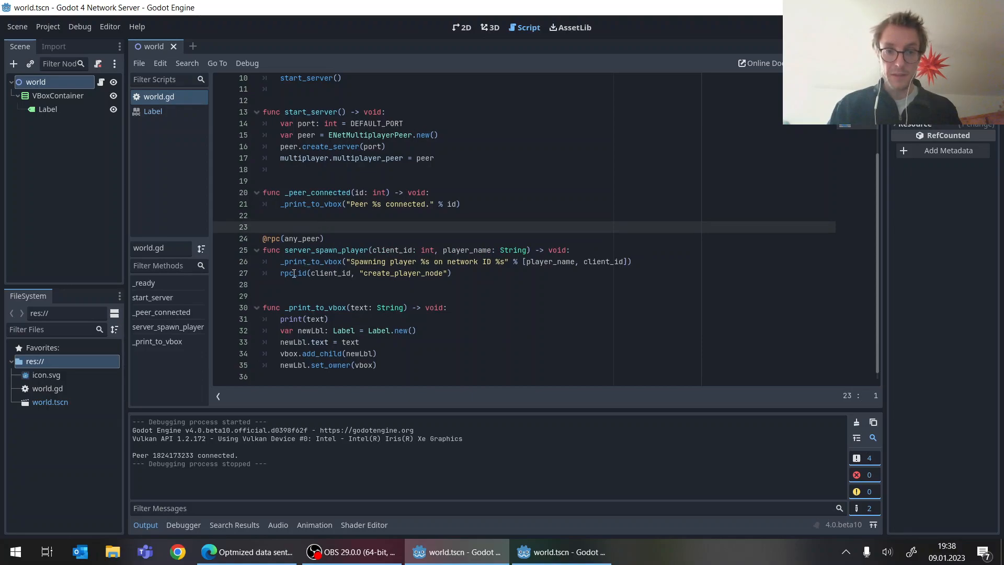
{"action": "double_click", "coordinate": [404, 273]}
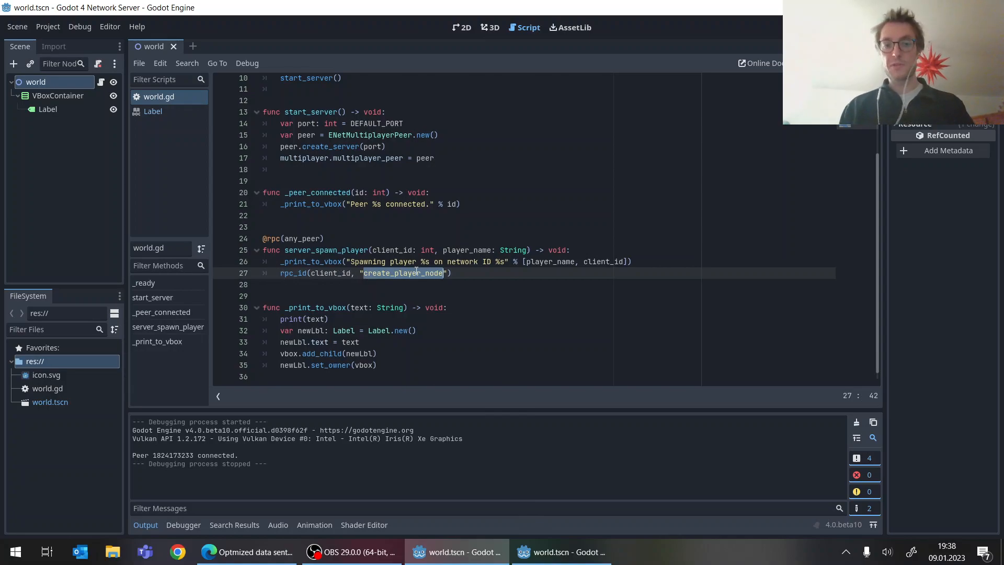
{"action": "left_click", "coordinate": [561, 551]}
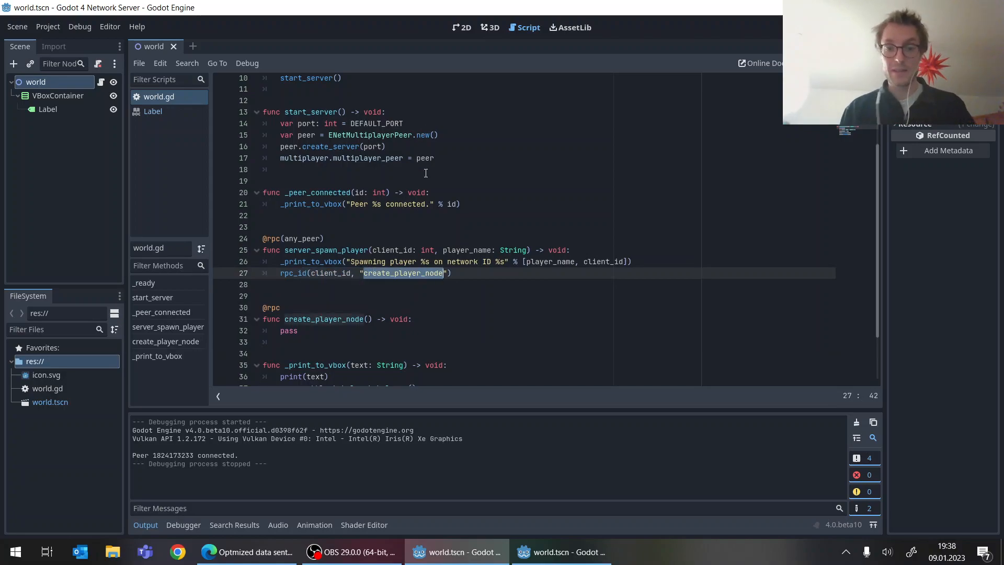
{"action": "mouse_move", "coordinate": [493, 106]}
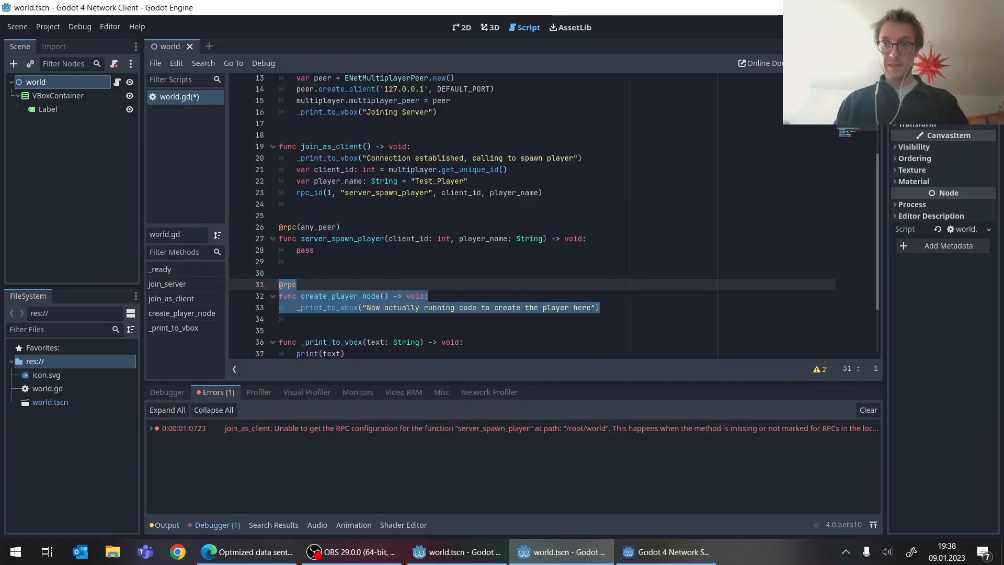
{"action": "mouse_move", "coordinate": [649, 482]}
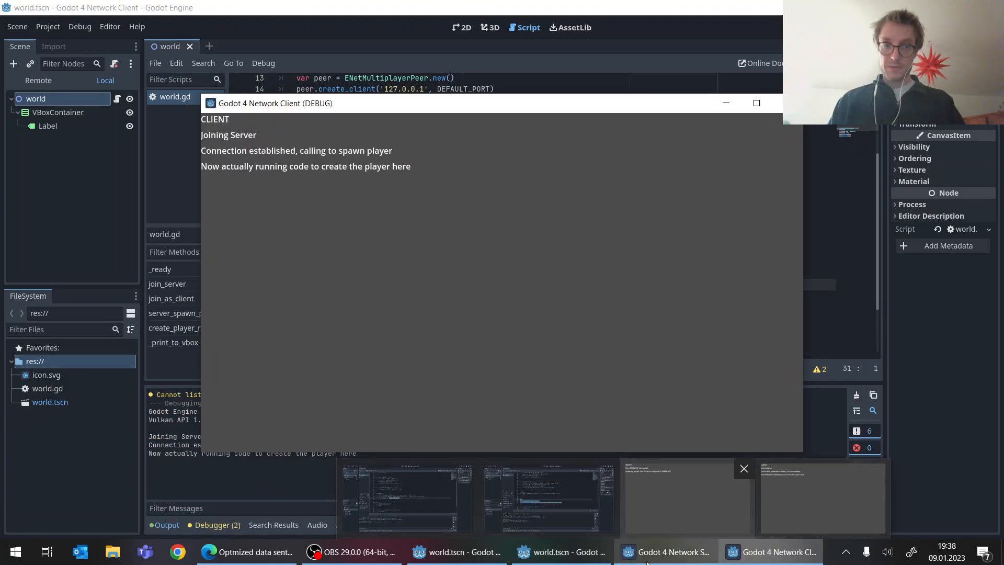
Step: Review the server and client game logs showing Test_Player spawned, then close the game windows
{"action": "left_click", "coordinate": [665, 552]}
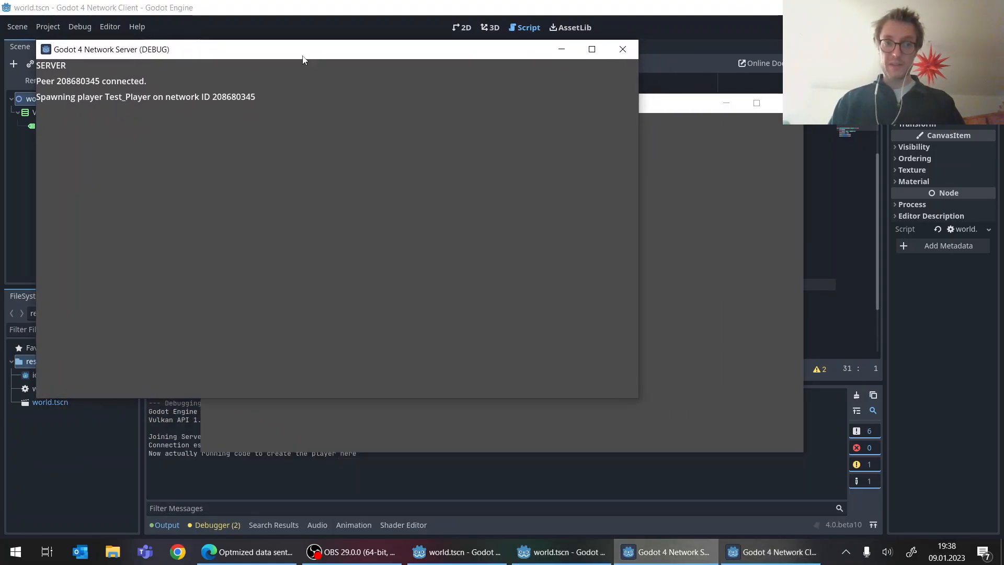
{"action": "left_click", "coordinate": [772, 552]}
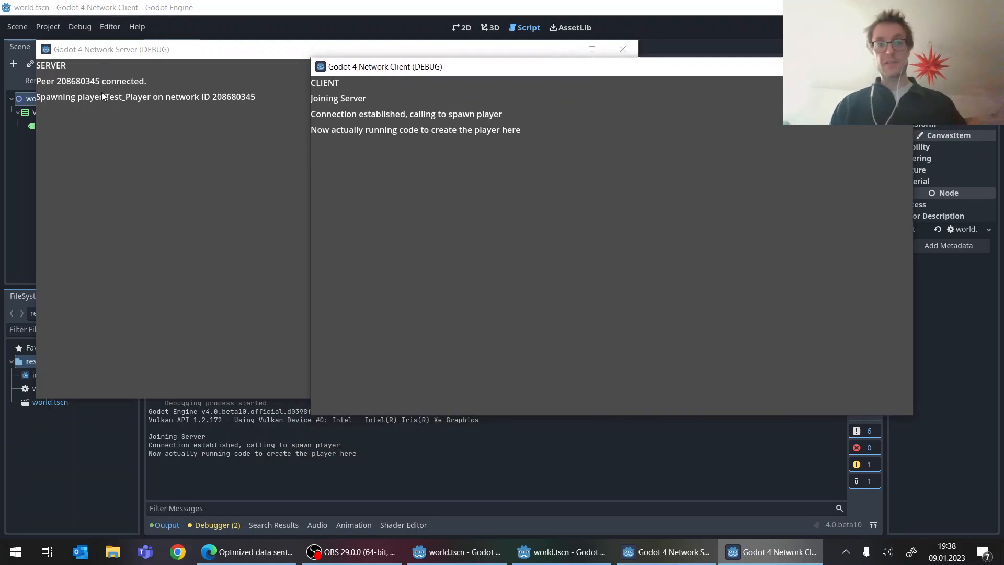
{"action": "mouse_move", "coordinate": [133, 113]}
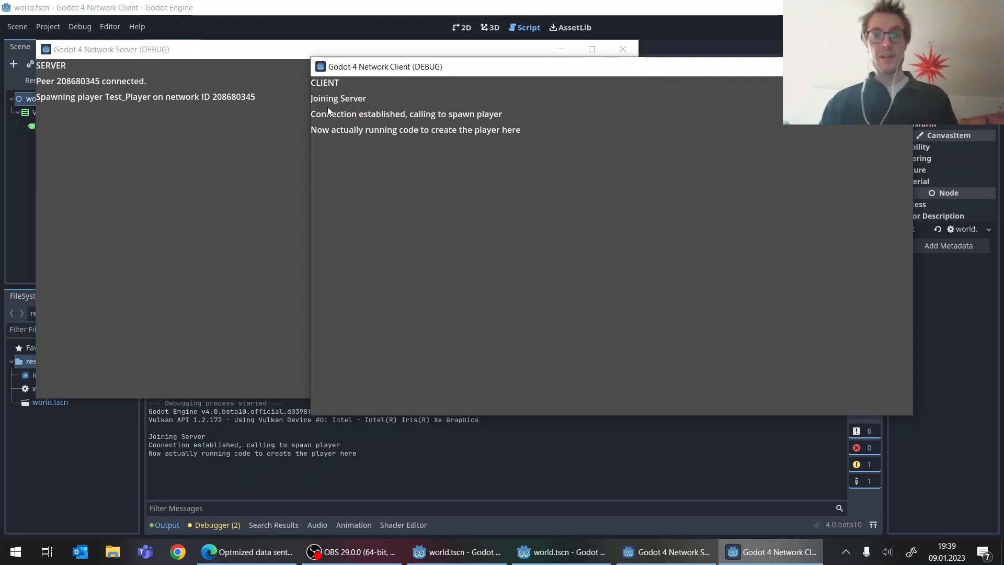
{"action": "mouse_move", "coordinate": [379, 147]}
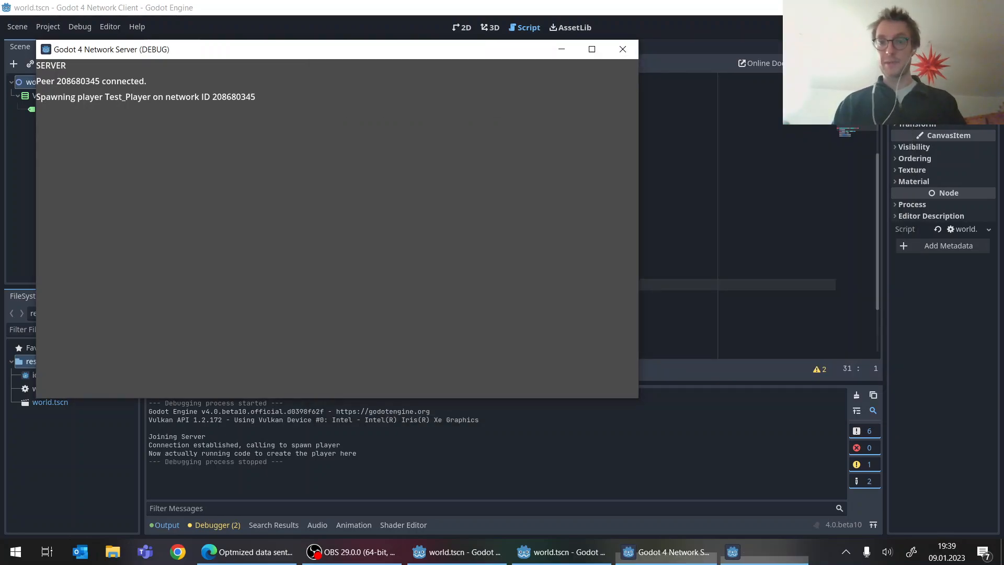
{"action": "left_click", "coordinate": [622, 49]}
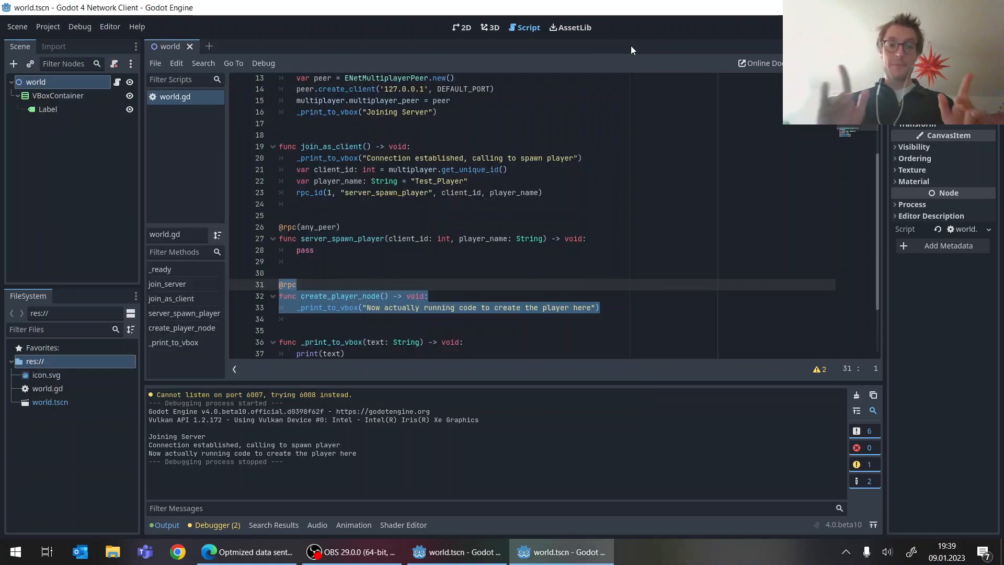
{"action": "left_click", "coordinate": [470, 238]}
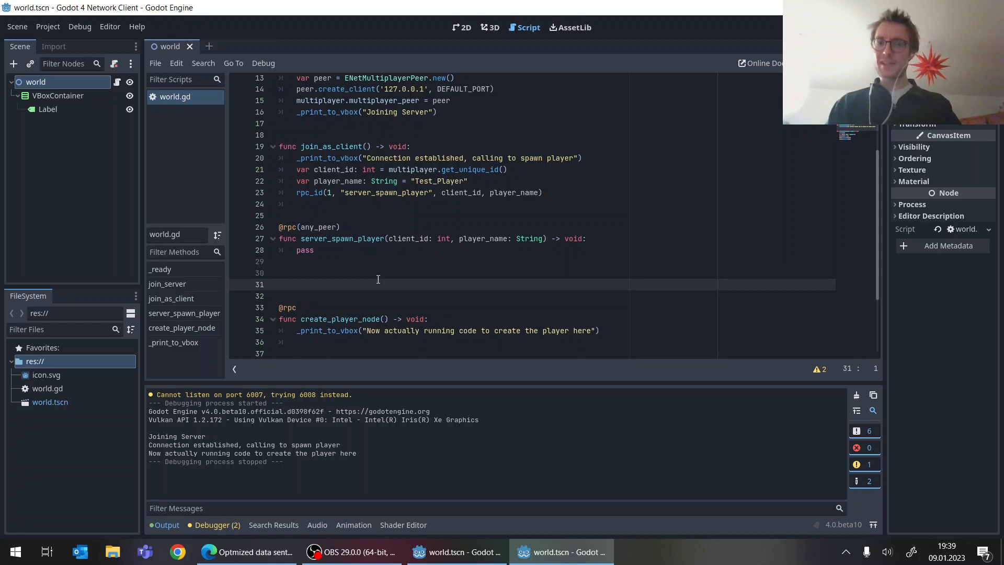
{"action": "type", "text": "func client_specific_rpc_func"}
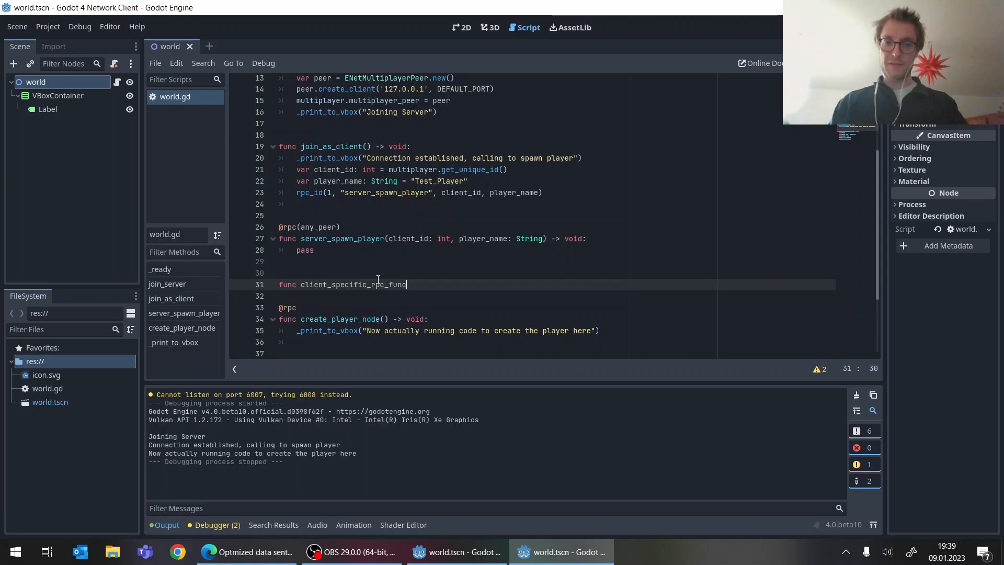
{"action": "type", "text": "tion() -> void:"}
{"action": "left_click", "coordinate": [557, 296]}
{"action": "type", "text": "pass"}
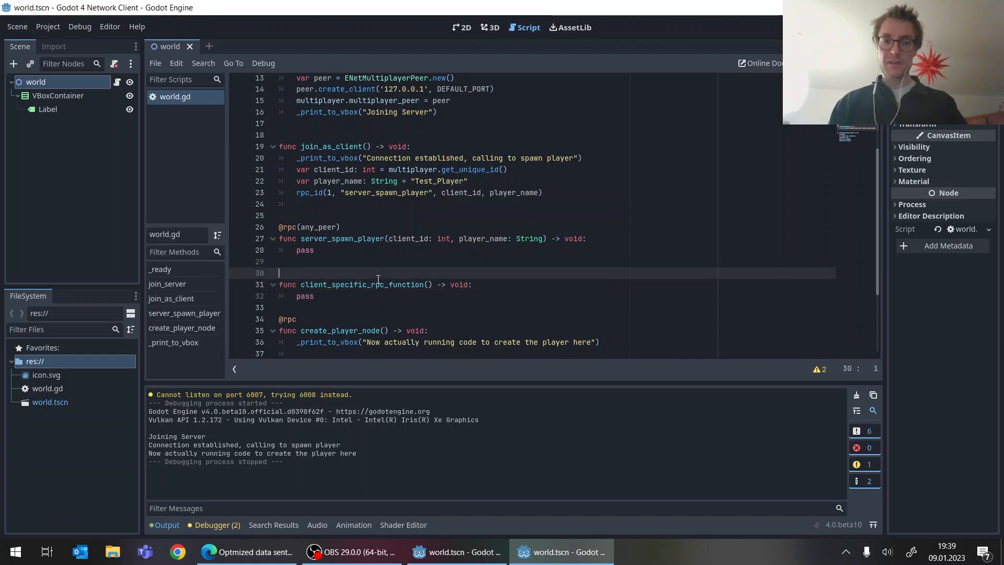
{"action": "type", "text": "@rpc"}
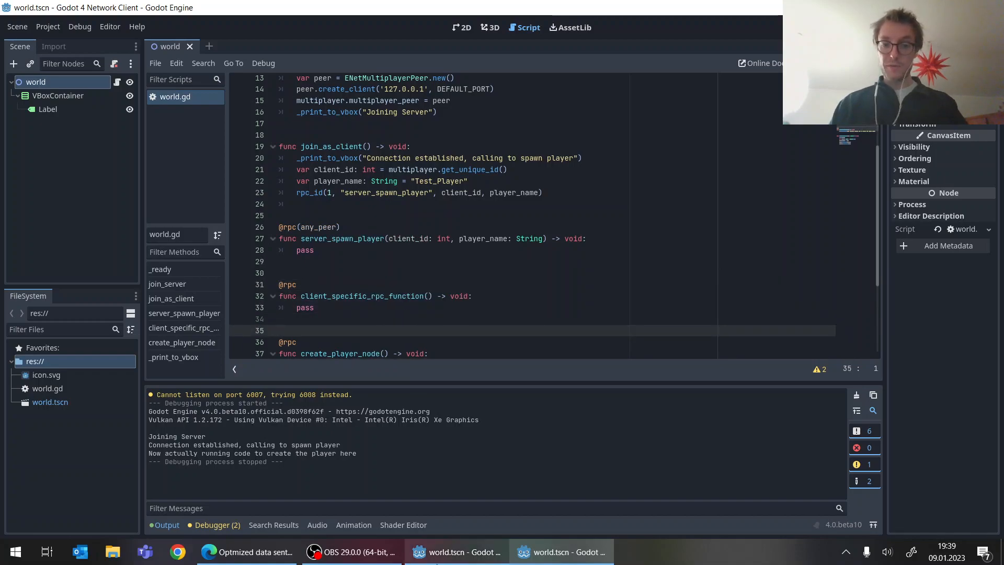
{"action": "left_click", "coordinate": [560, 551]}
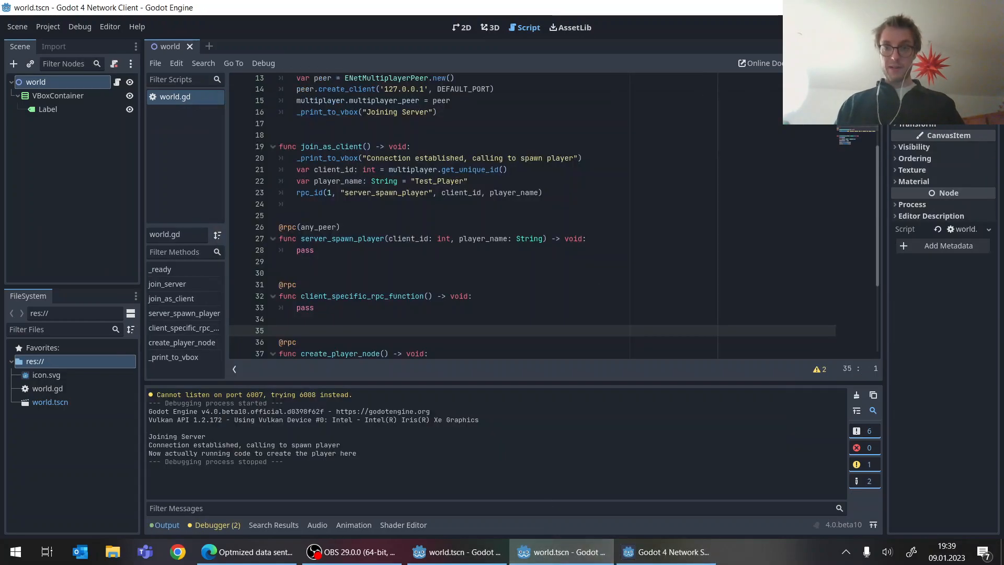
{"action": "mouse_move", "coordinate": [618, 209]}
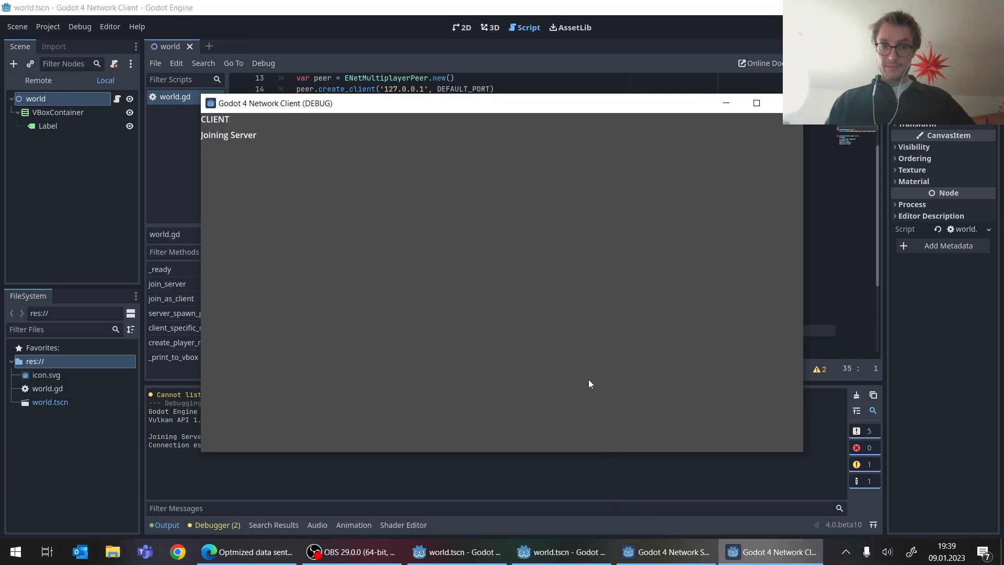
Step: Watch the client stall at 'calling to spawn player' and examine the server's create_player_node rpc call
{"action": "left_click", "coordinate": [666, 551]}
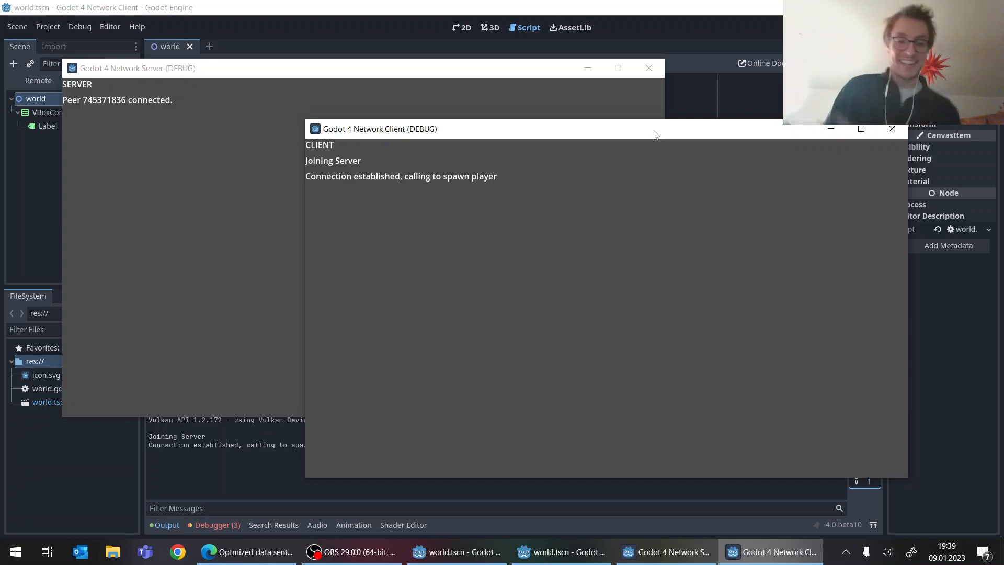
{"action": "mouse_move", "coordinate": [249, 487]}
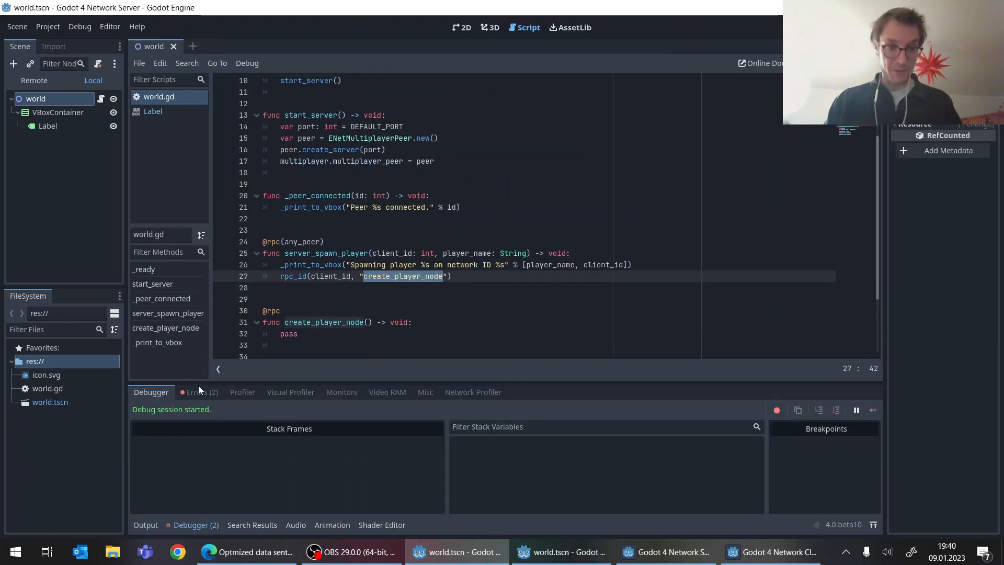
{"action": "left_click", "coordinate": [199, 392]}
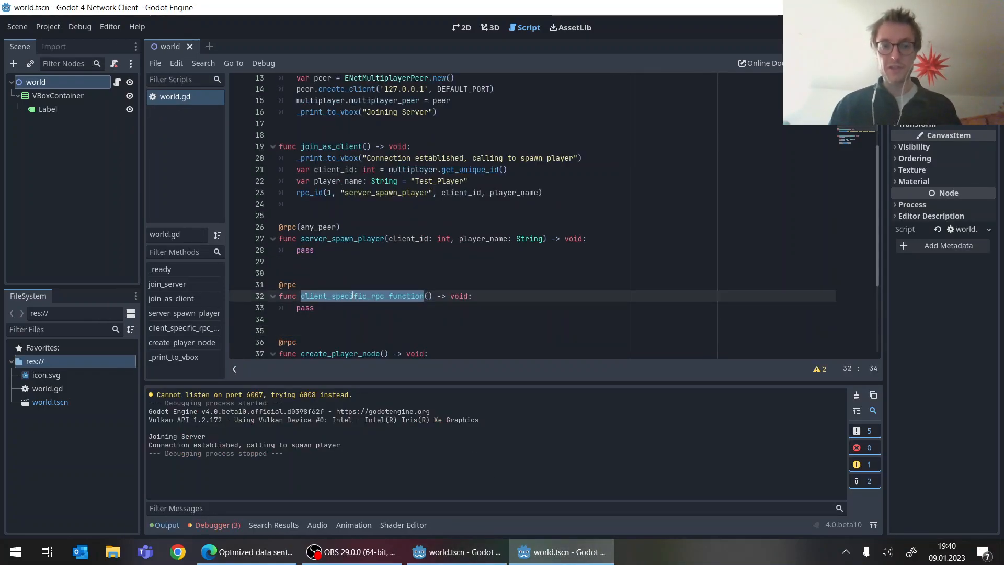
{"action": "left_click", "coordinate": [296, 285]}
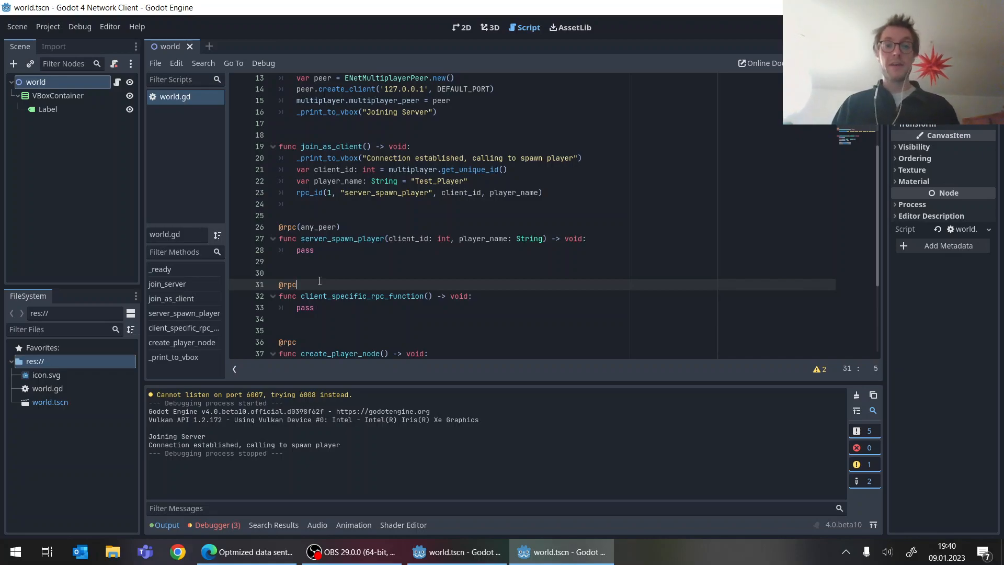
{"action": "key", "text": "BackSpace"}
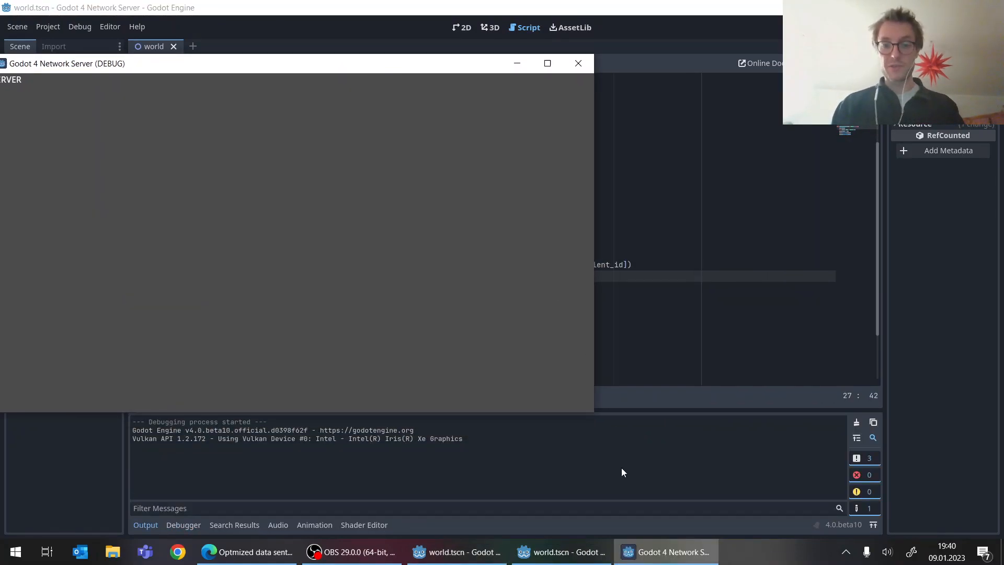
Step: Run the client to confirm player creation is logged, then move to the GitHub pull request
{"action": "left_click", "coordinate": [577, 63]}
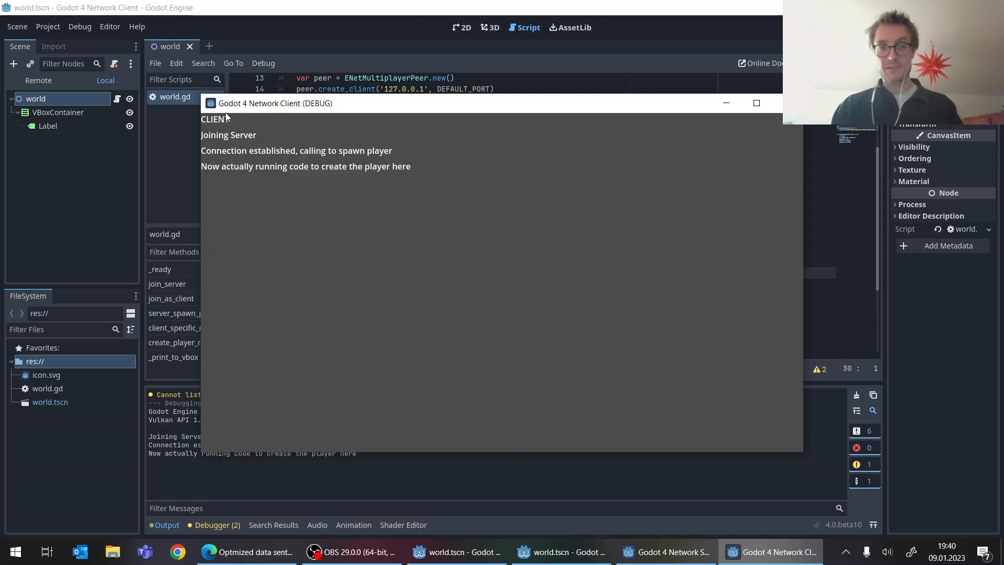
{"action": "mouse_move", "coordinate": [575, 124]}
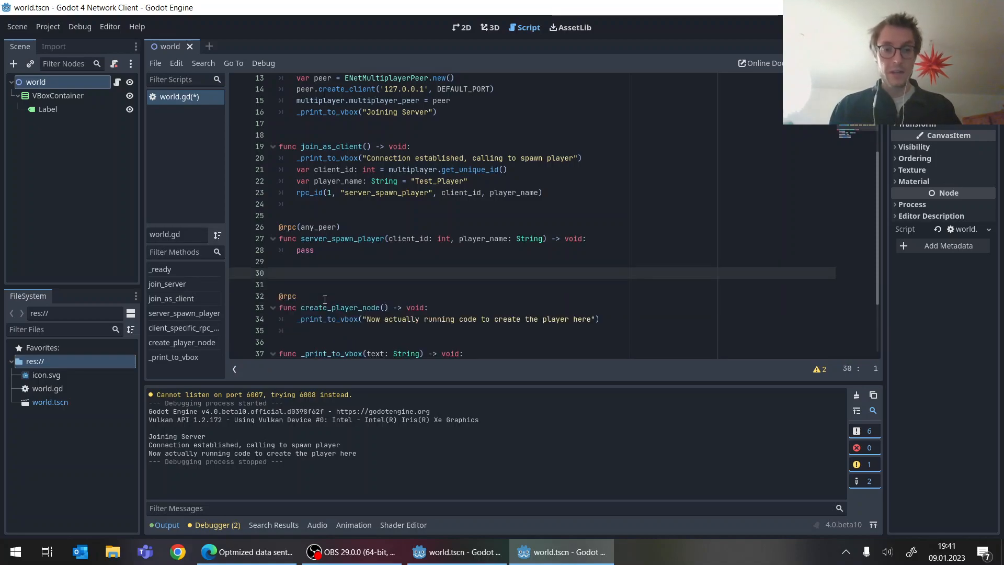
{"action": "left_click", "coordinate": [245, 551]}
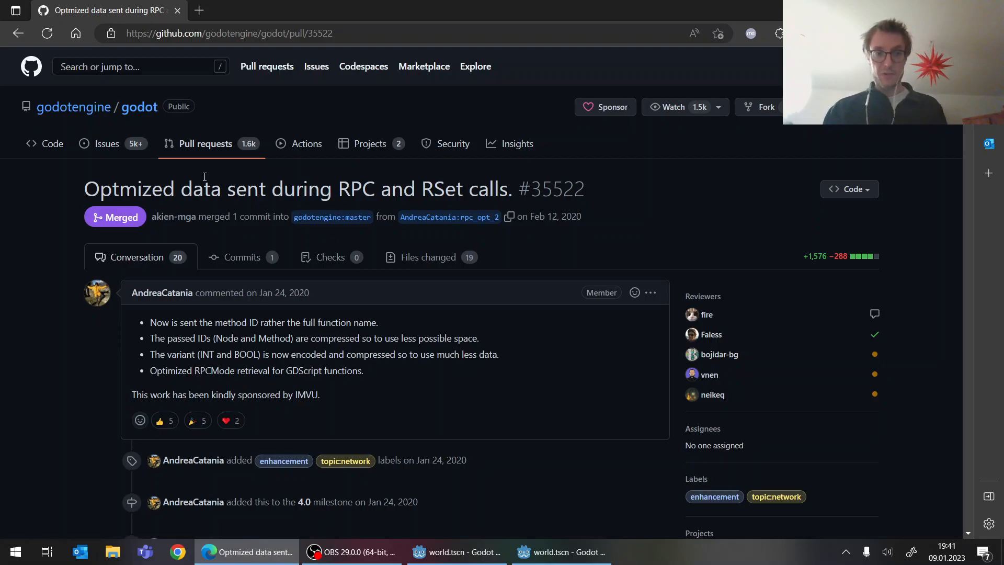
Step: Read merged PR #35522 on sending method IDs instead of function names, then return to the server script
{"action": "scroll", "scroll_direction": "down", "scroll_amount": 3}
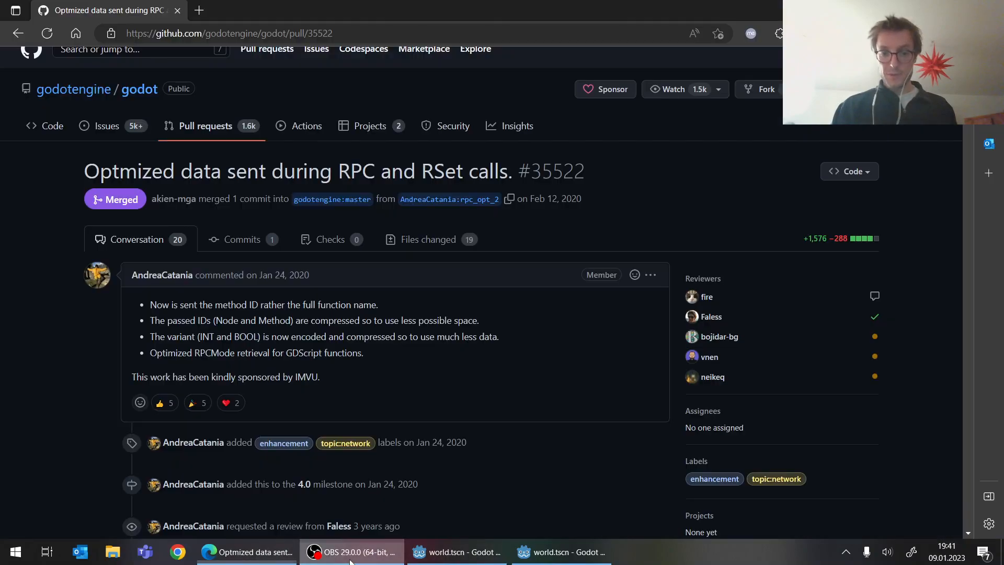
{"action": "left_click", "coordinate": [458, 551]}
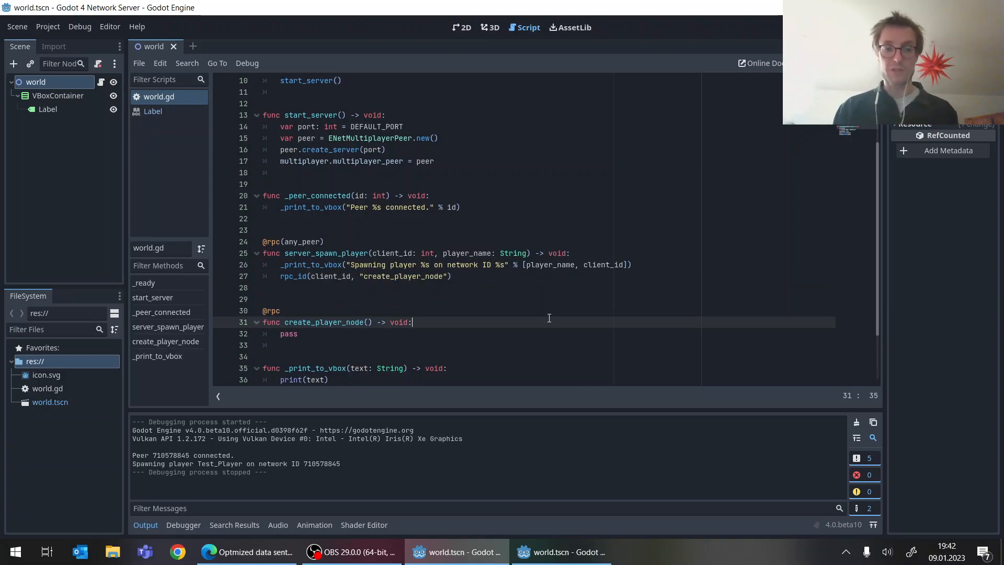
{"action": "mouse_move", "coordinate": [494, 364]}
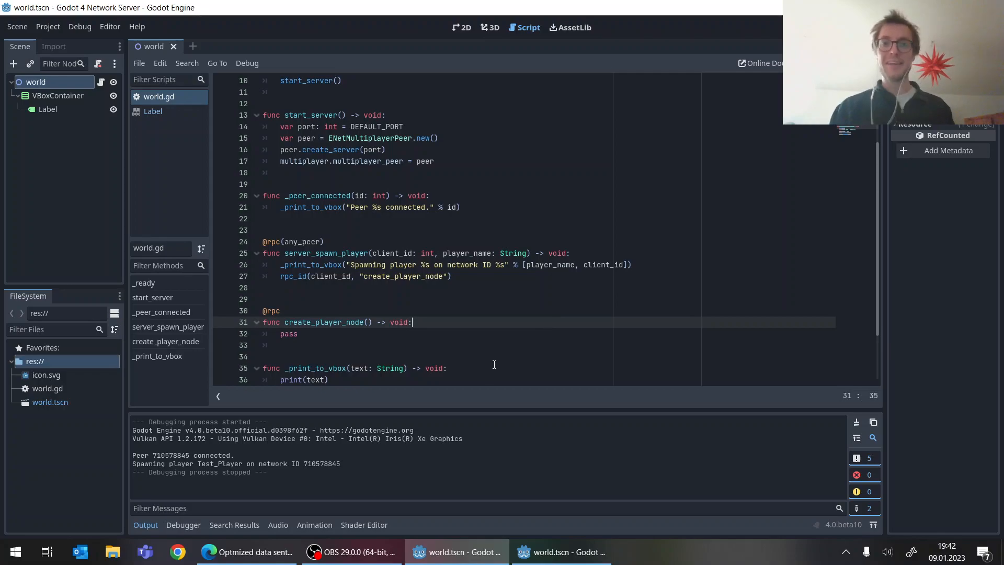